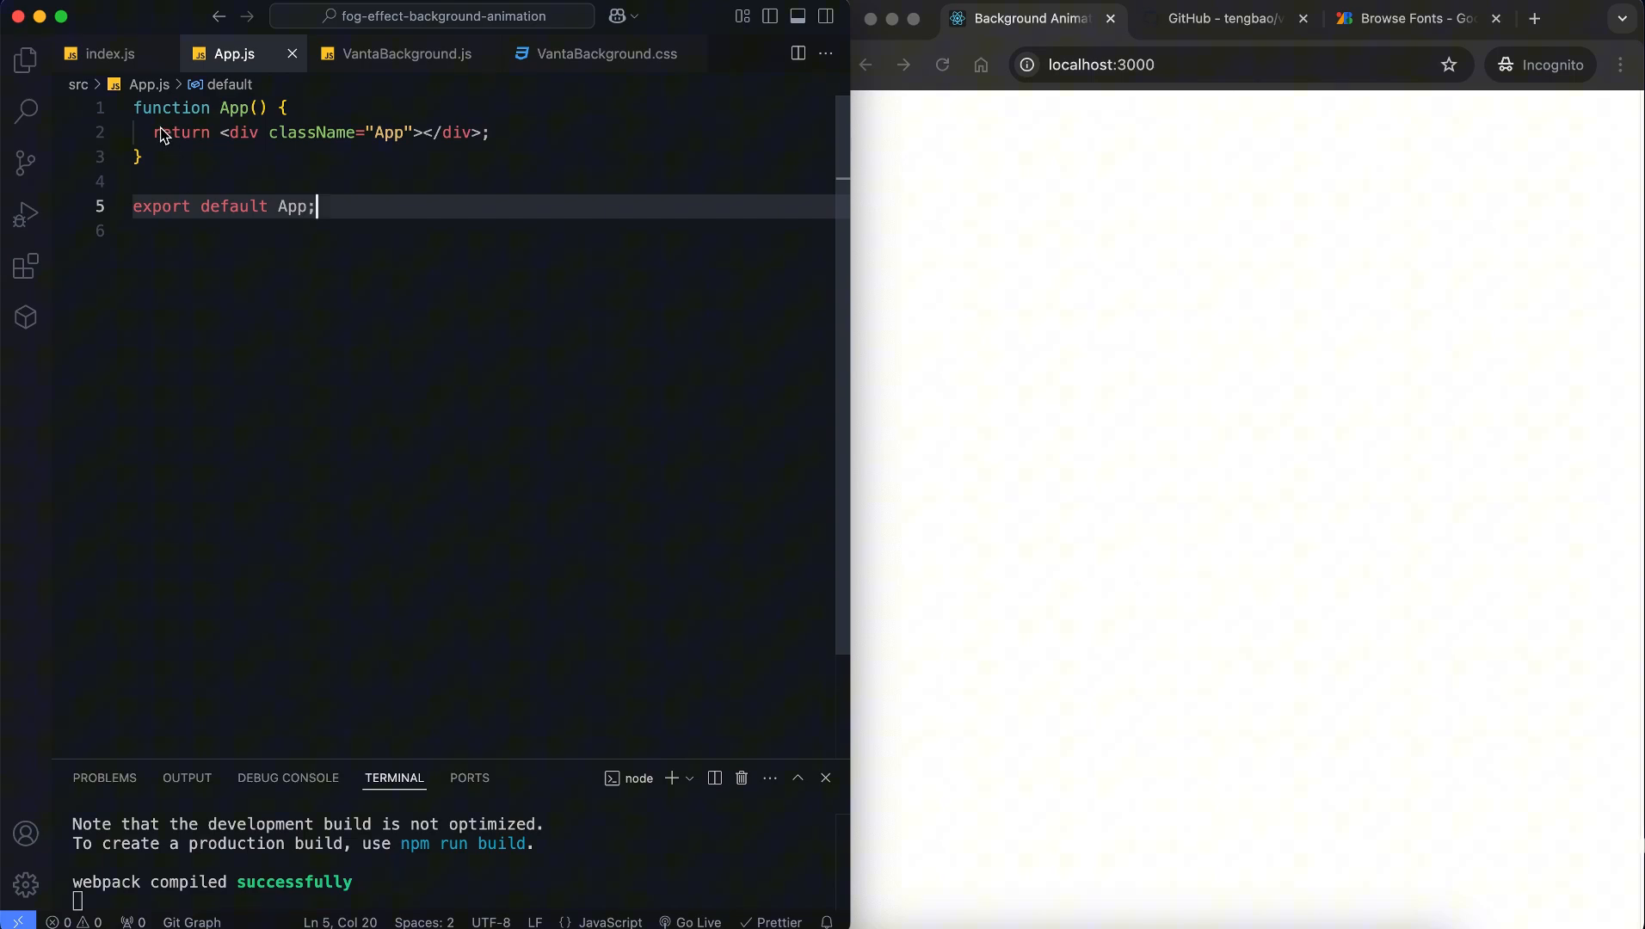
Import React and ./VantaBackground in App.js and render <VantaBackground /> inside the div
{"action": "type", "text": "import Vant"}
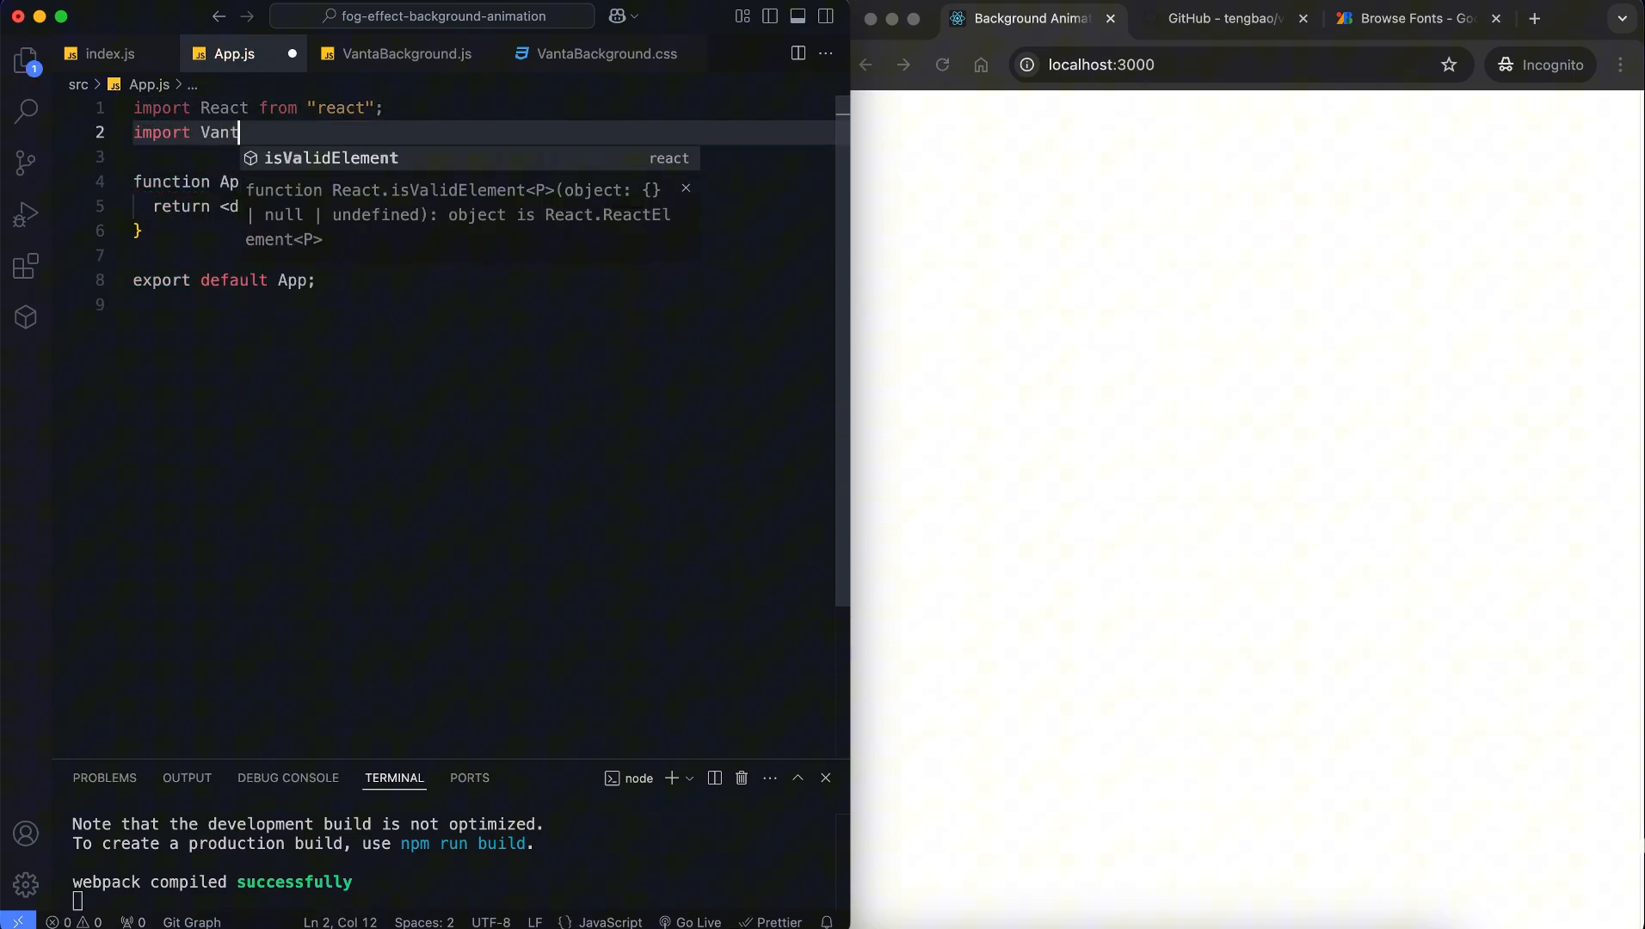
{"action": "type", "text": "aBackground from"}
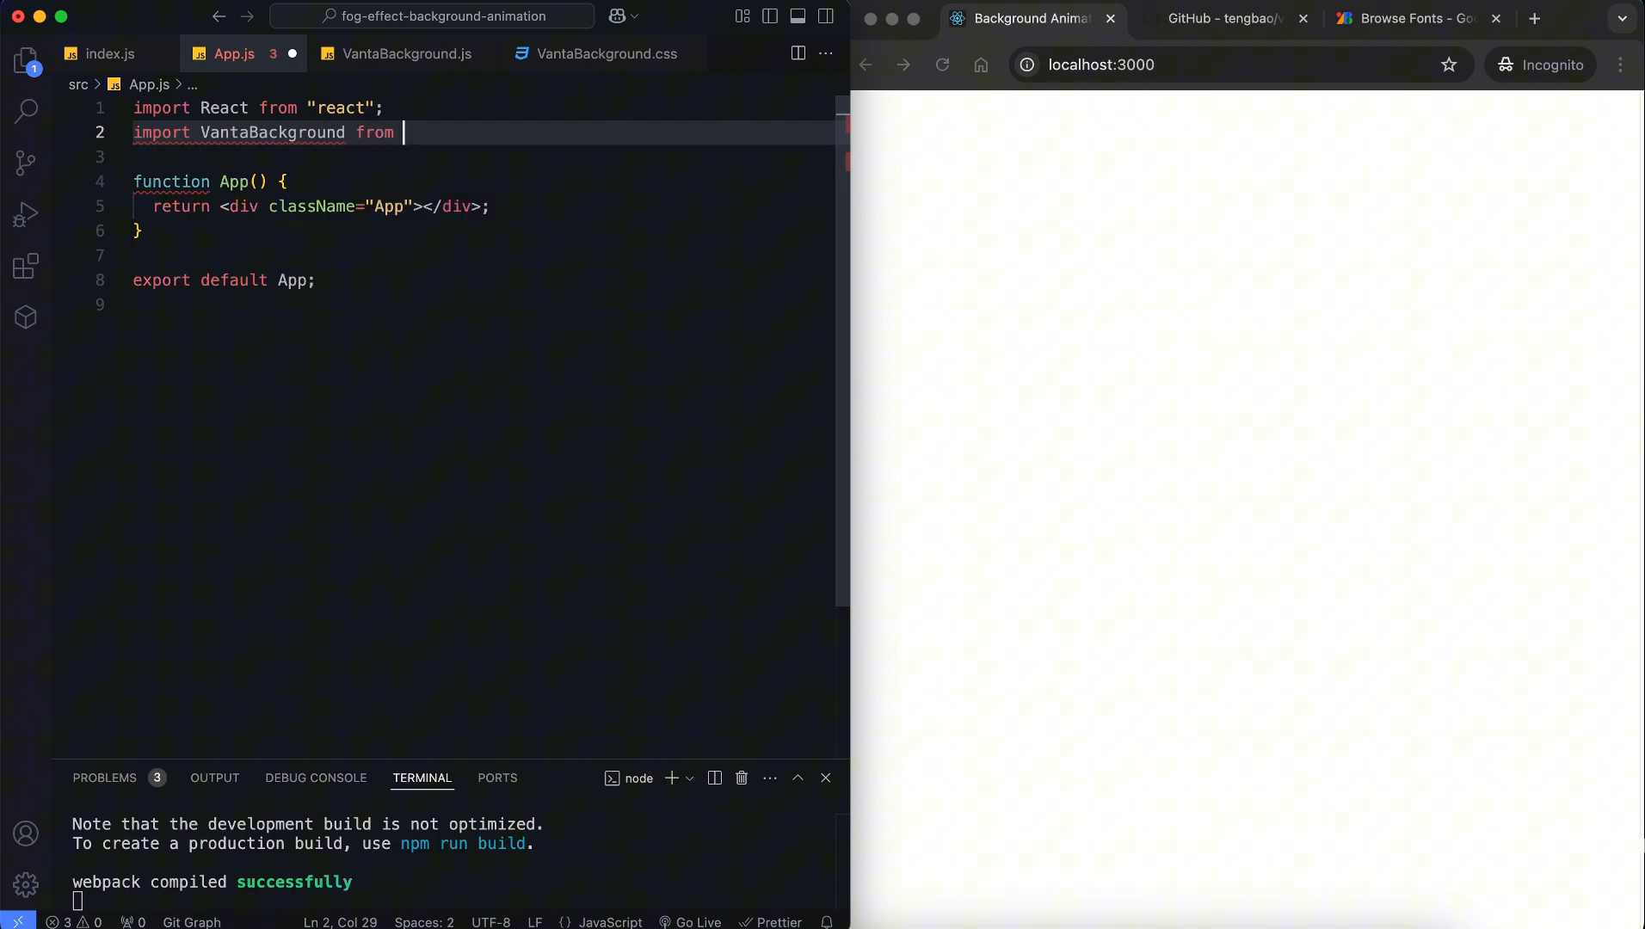
{"action": "type", "text": "\"./VantaBackground\";"}
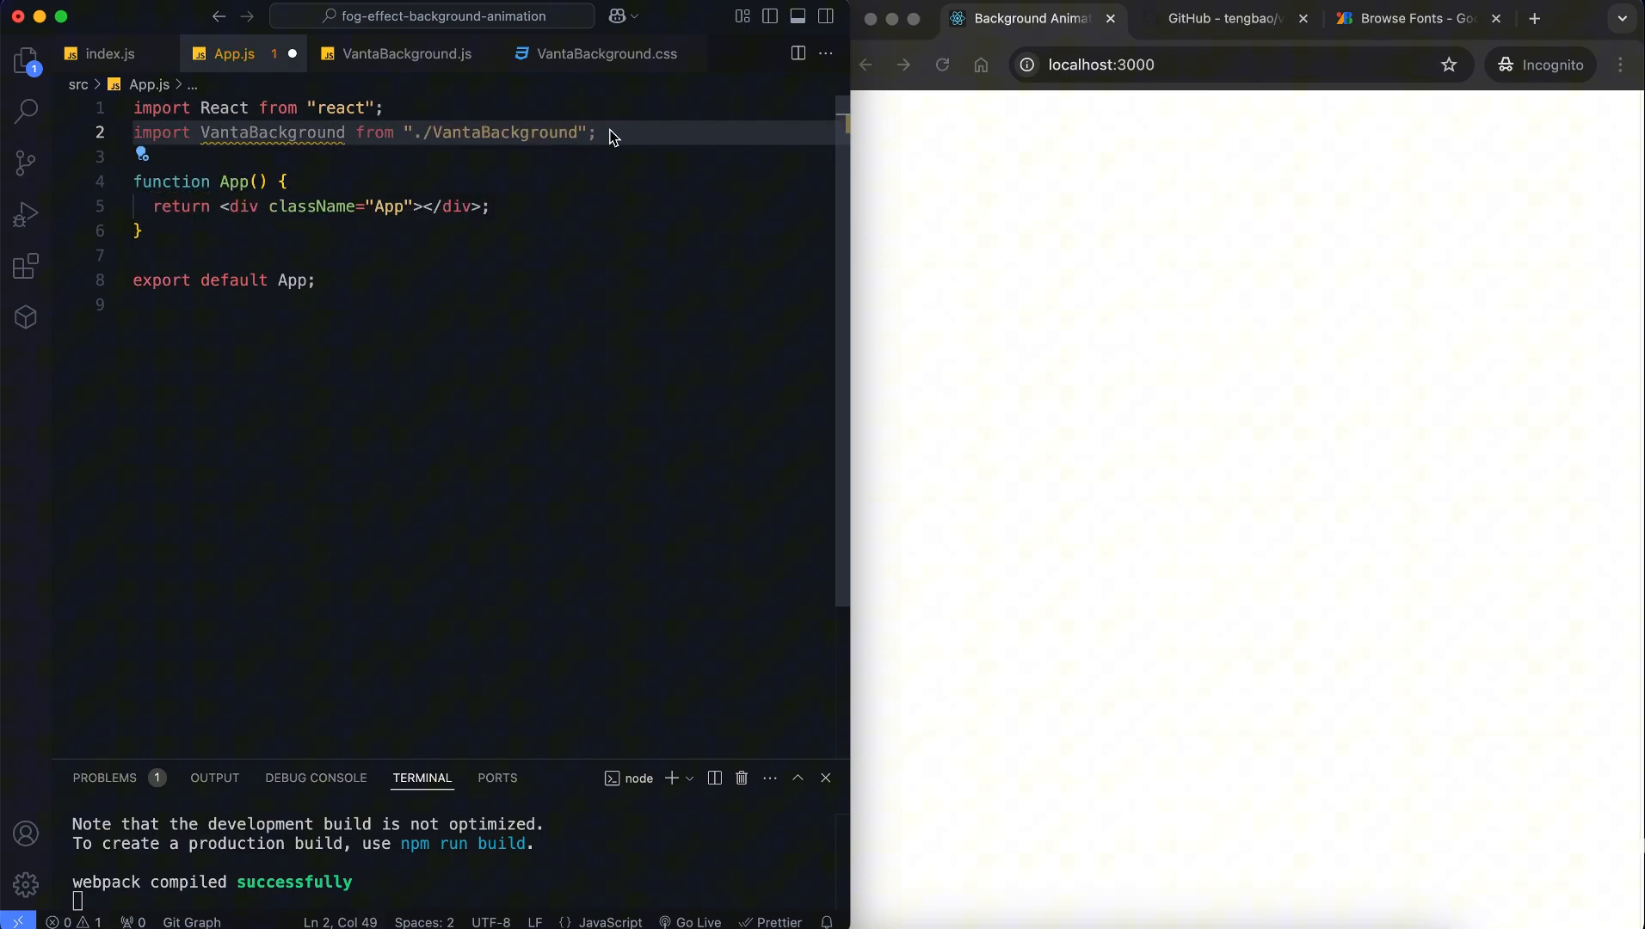
{"action": "key", "text": "Backspace"}
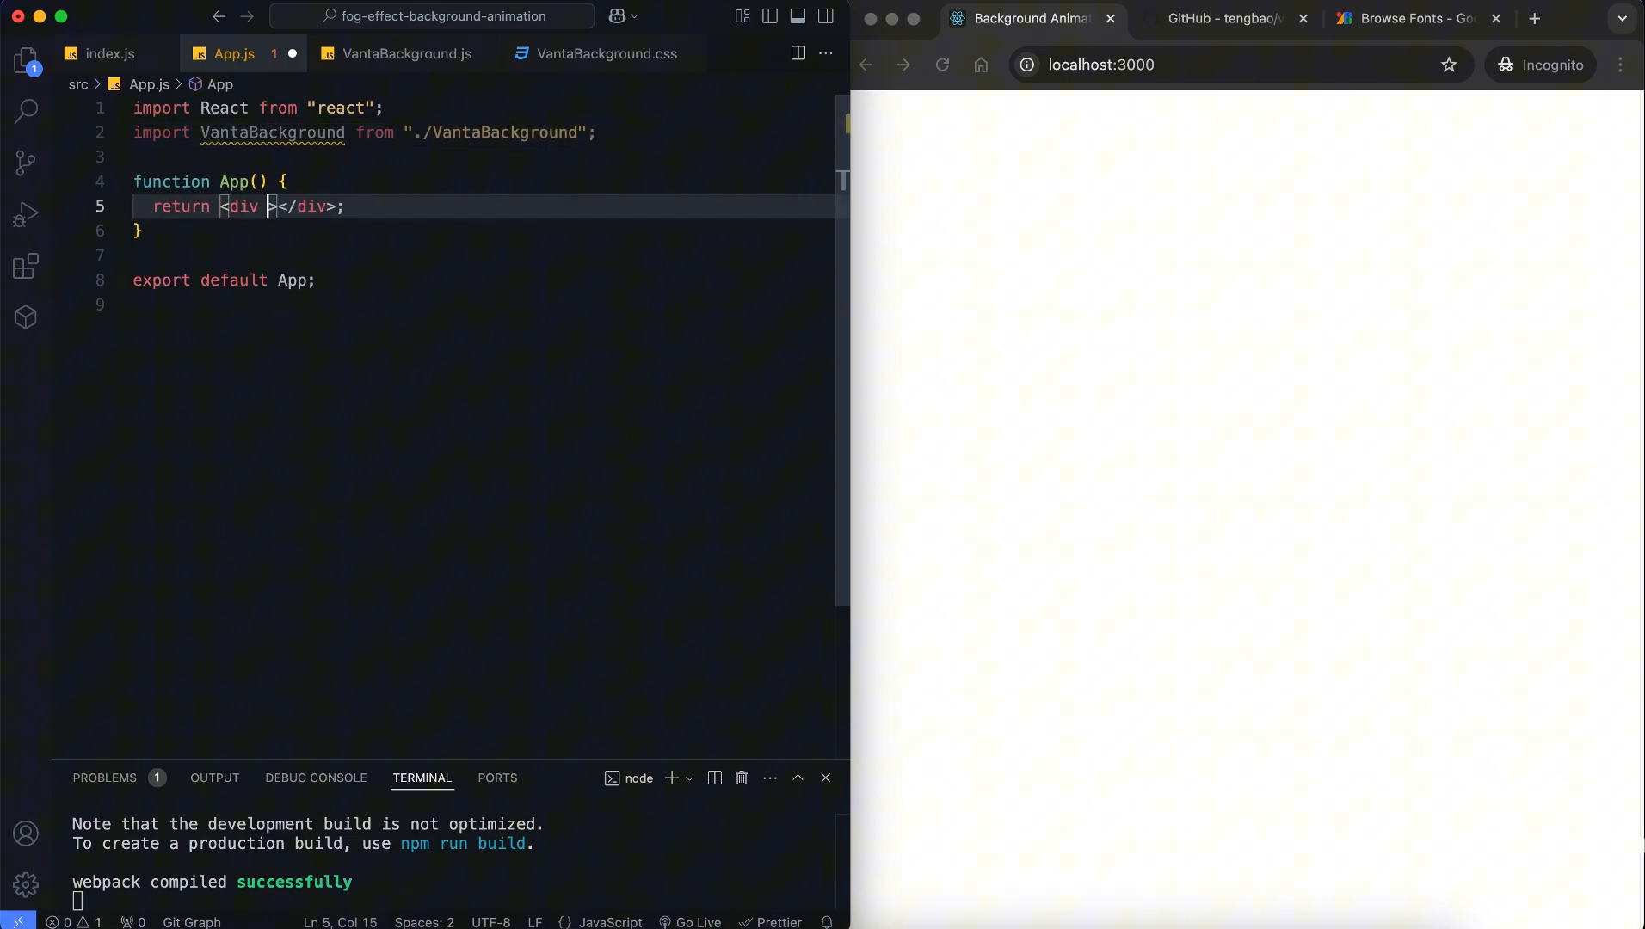
{"action": "type", "text": "<VantaBackground />"}
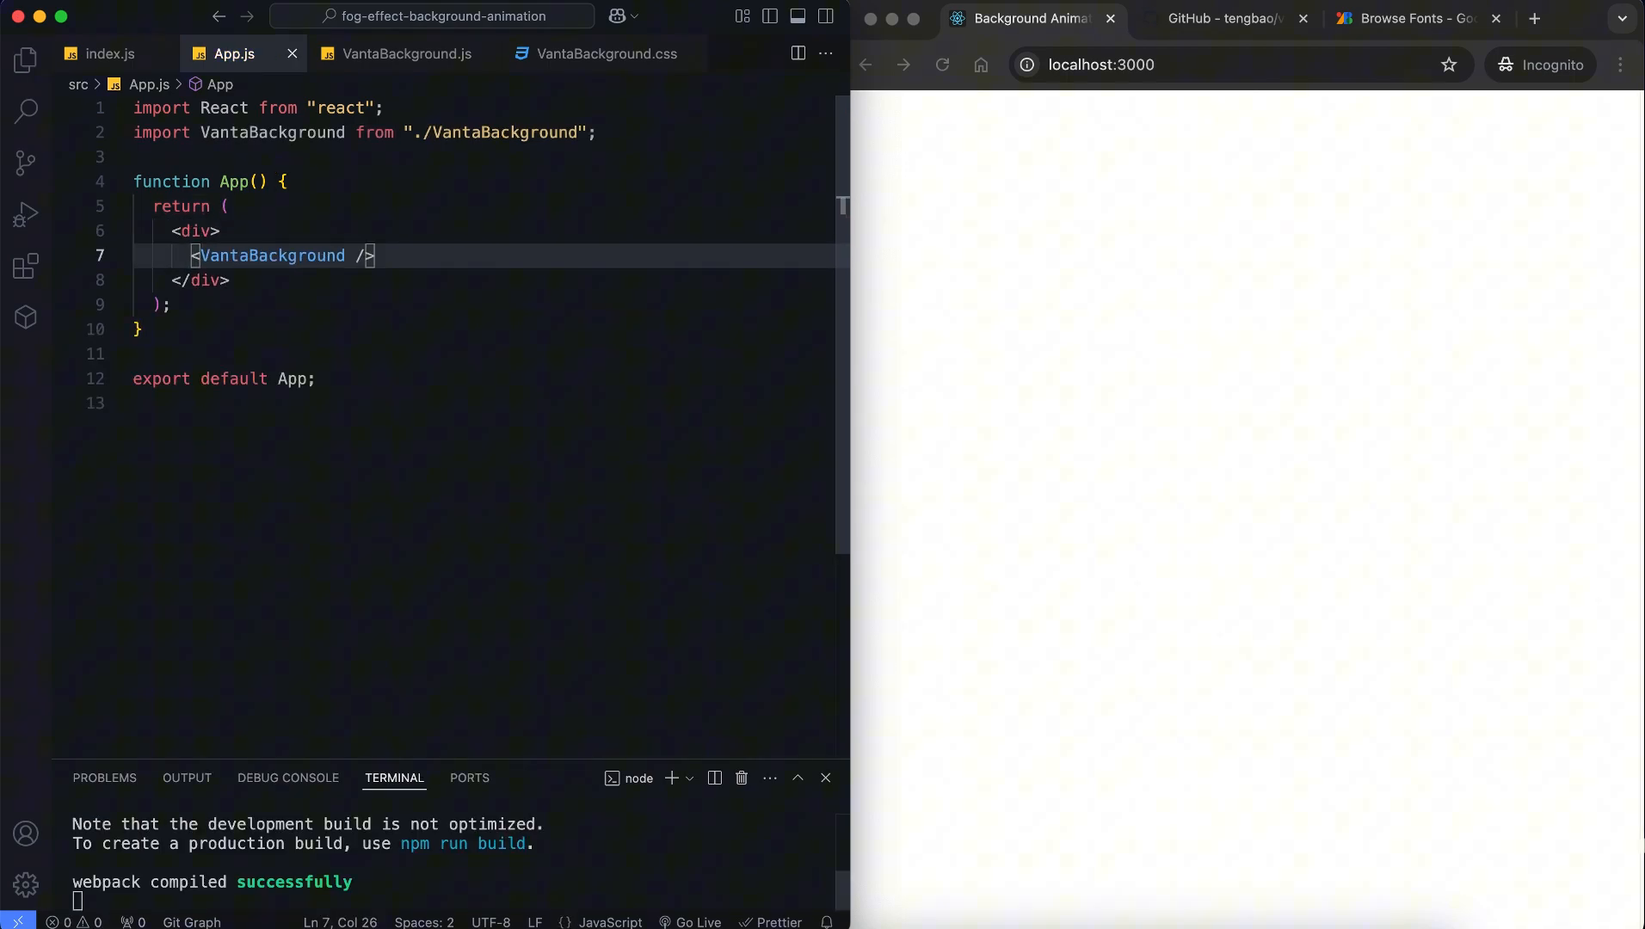
{"action": "left_click", "coordinate": [404, 53]}
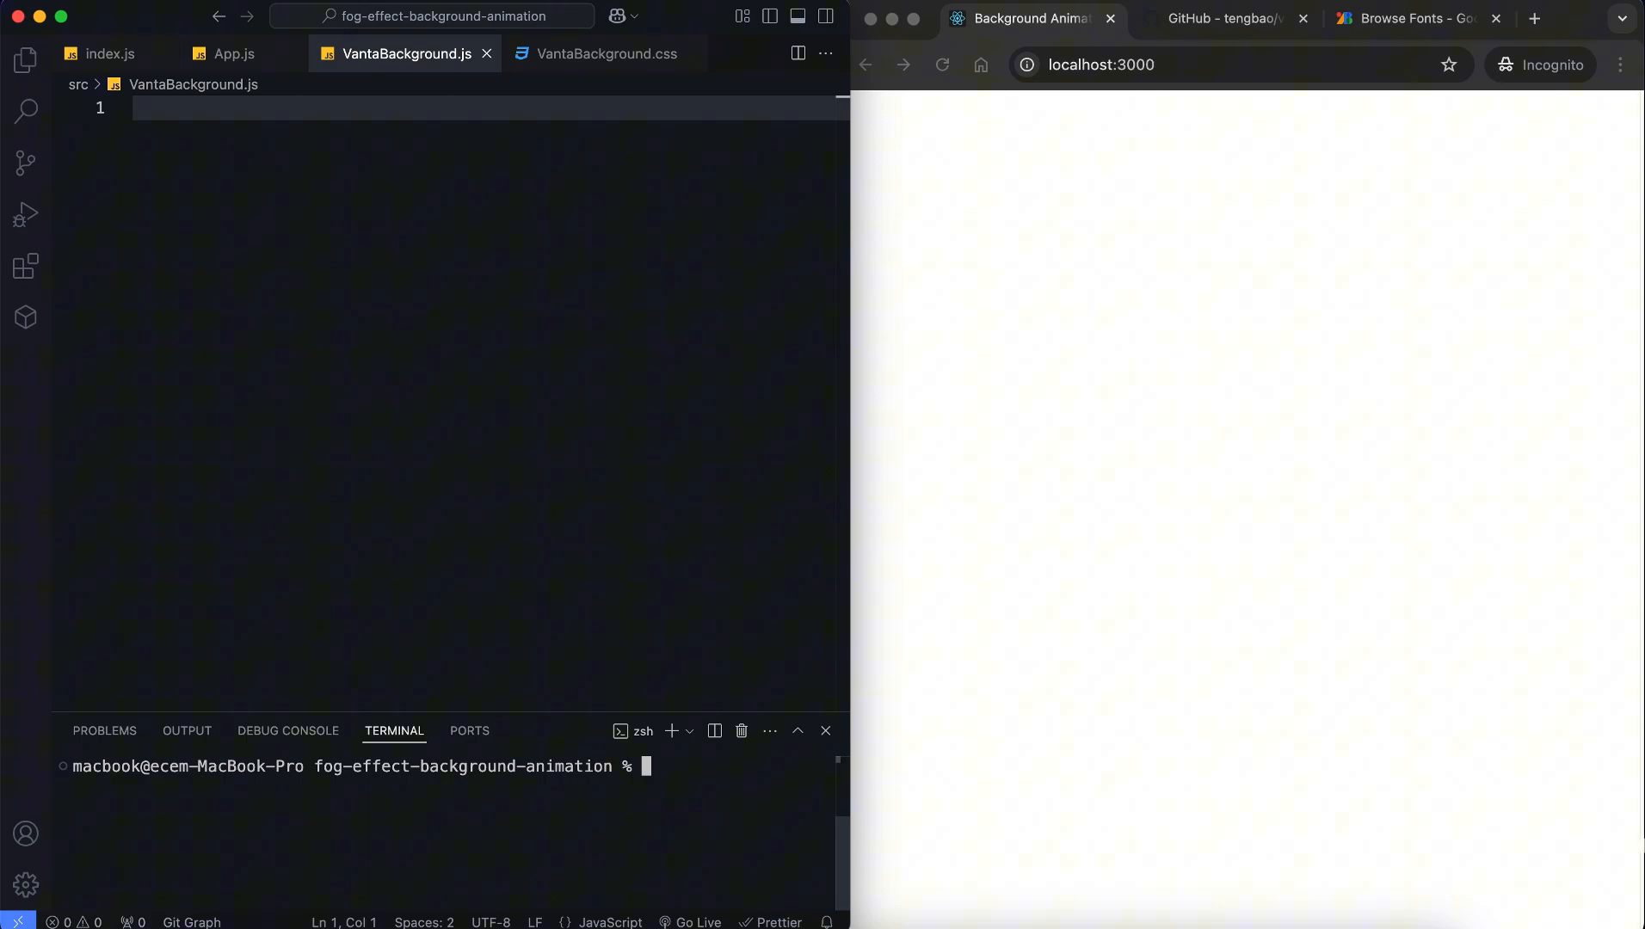
Install the vanta package with npm i and restart the development server with npm start
{"action": "type", "text": "npm install vanta"}
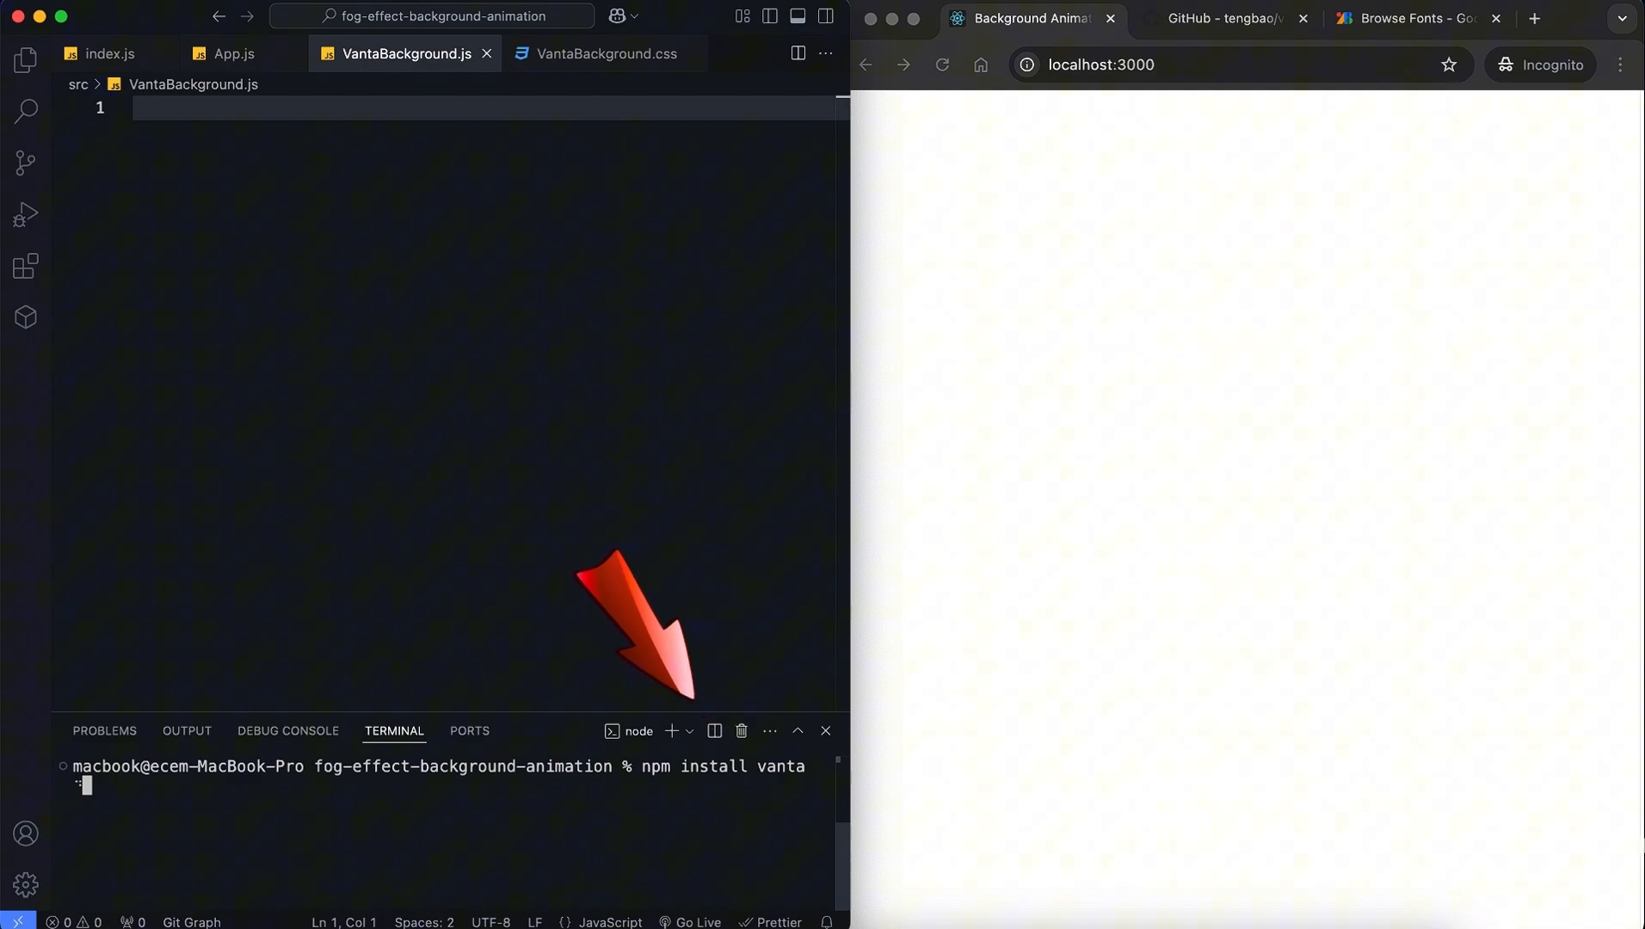
{"action": "type", "text": "npm st"}
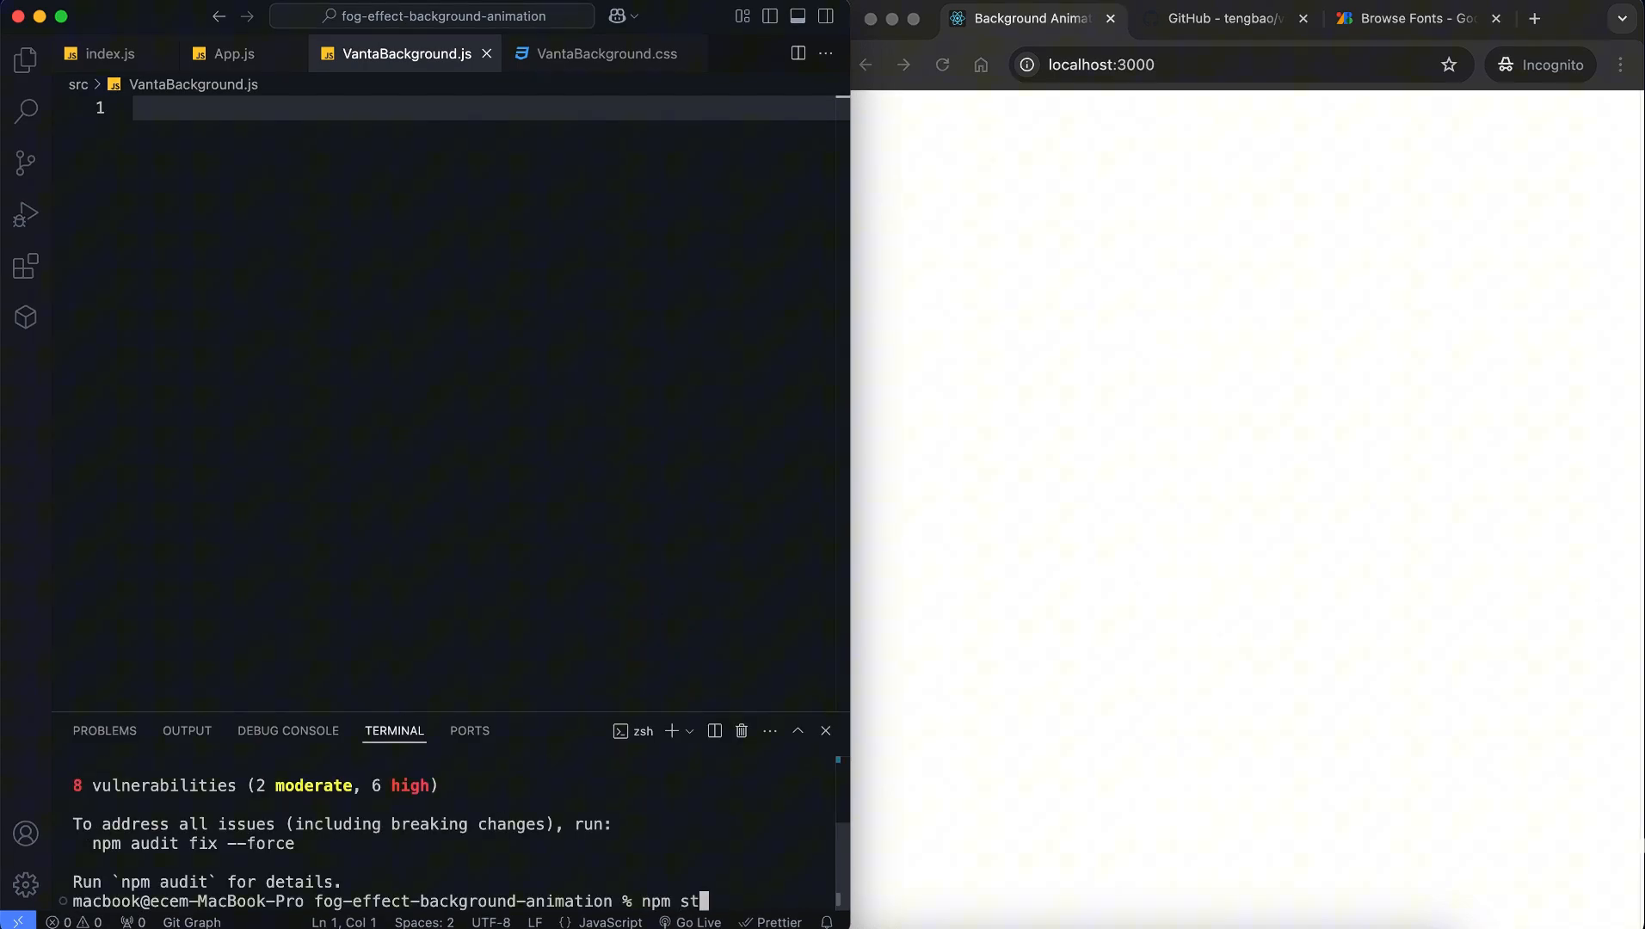
{"action": "key", "text": "Enter"}
{"action": "type", "text": "import React, { useEffect, useRef } from \"react\";"}
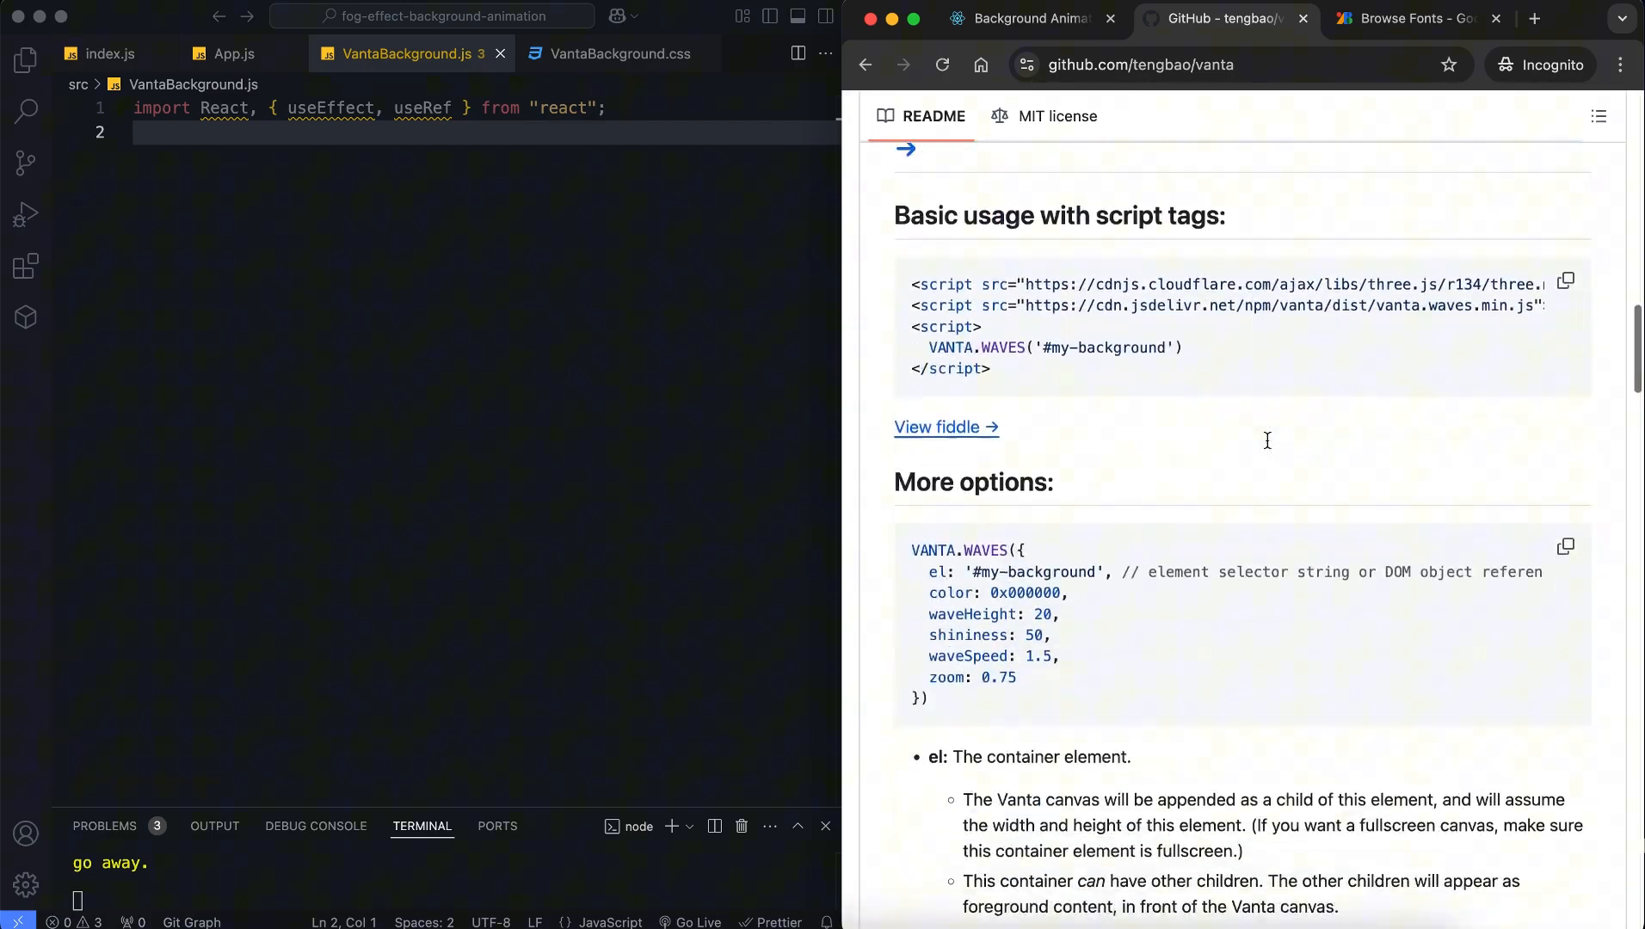
Write VantaBackground.js imports and render background and 'Background Animation' title divs
{"action": "scroll", "scroll_direction": "down", "scroll_amount": 3}
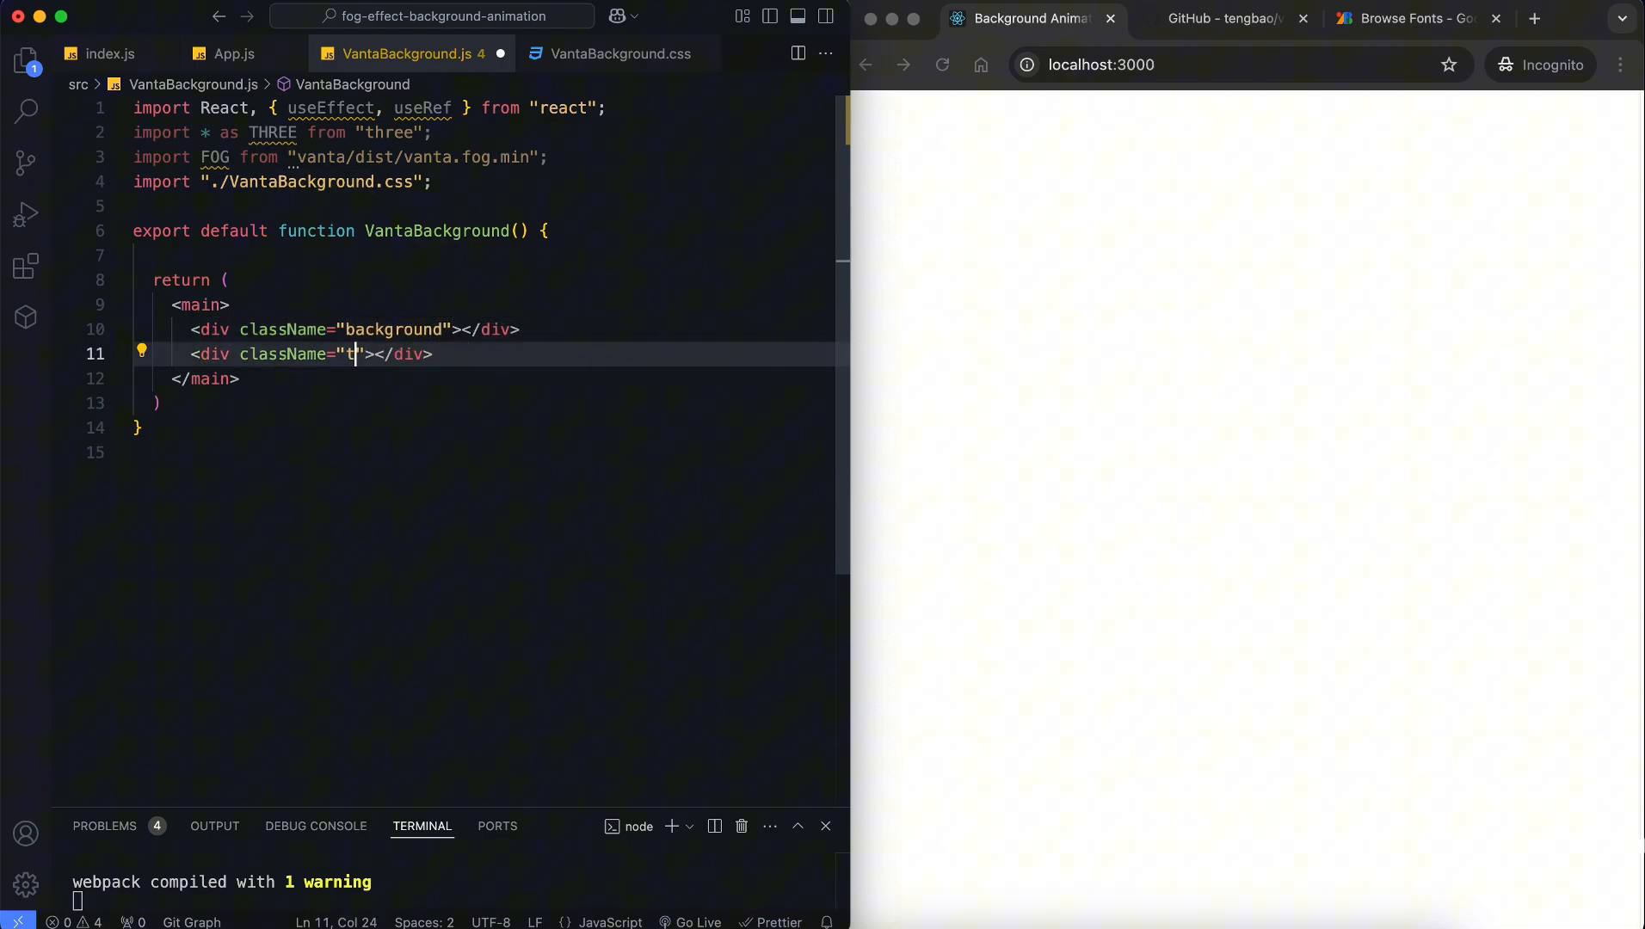
{"action": "type", "text": "itle\">Background Animation"}
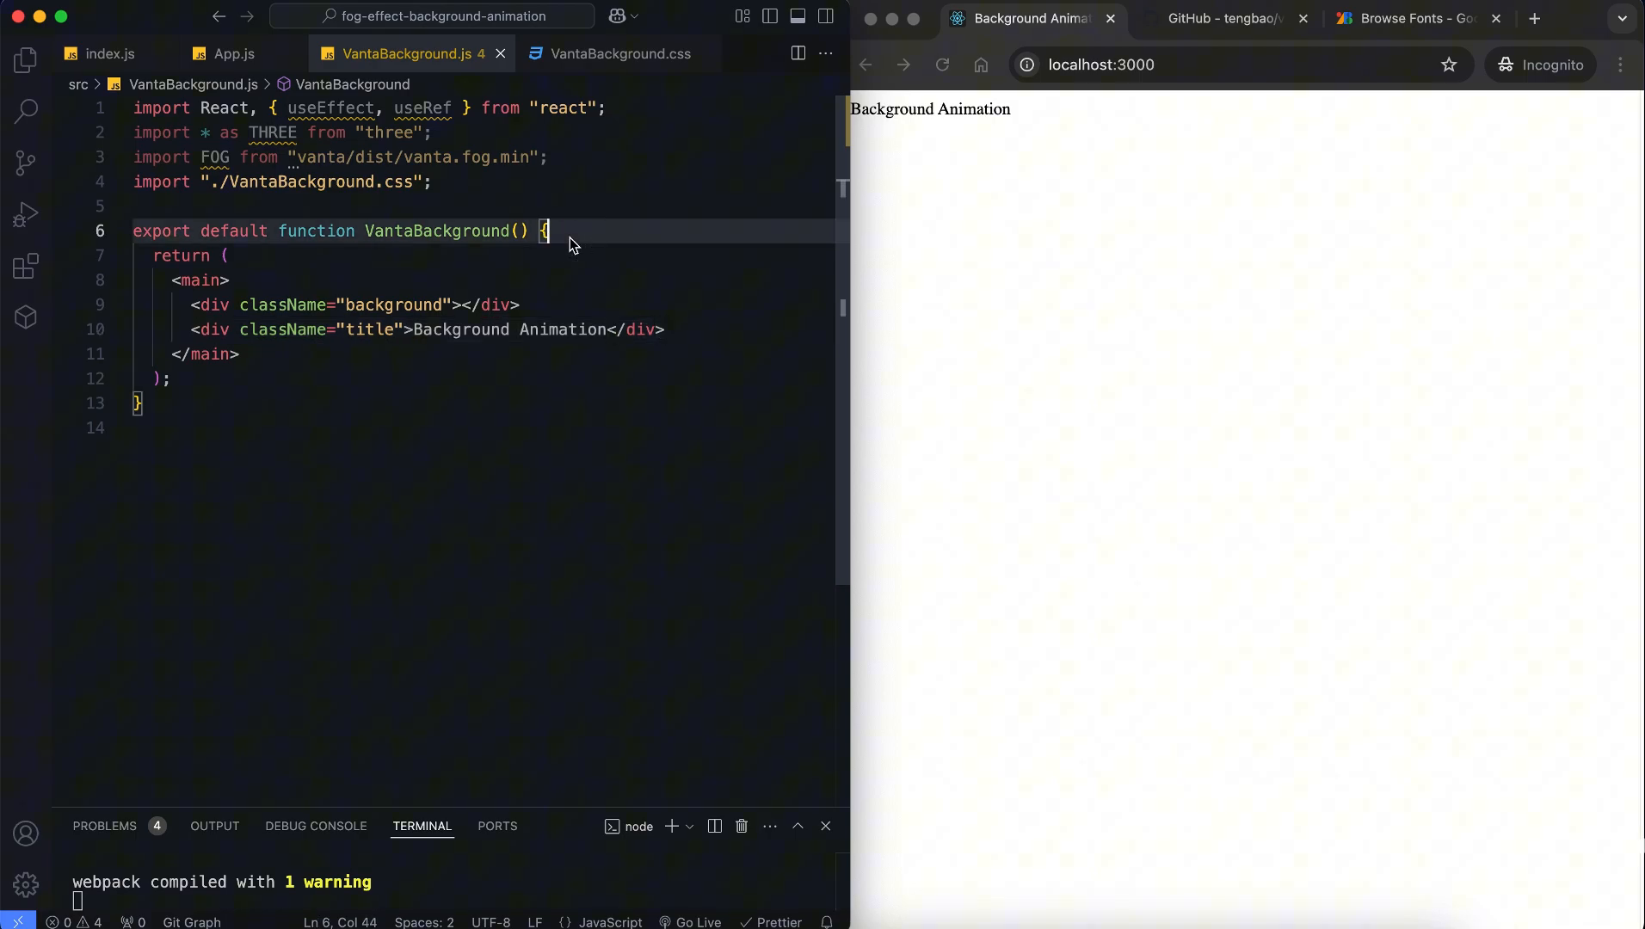
Add vantaRef = useRef(null) and a FOG effect with el, THREE and minHeight 200.0
{"action": "type", "text": "const vantaRef = u"}
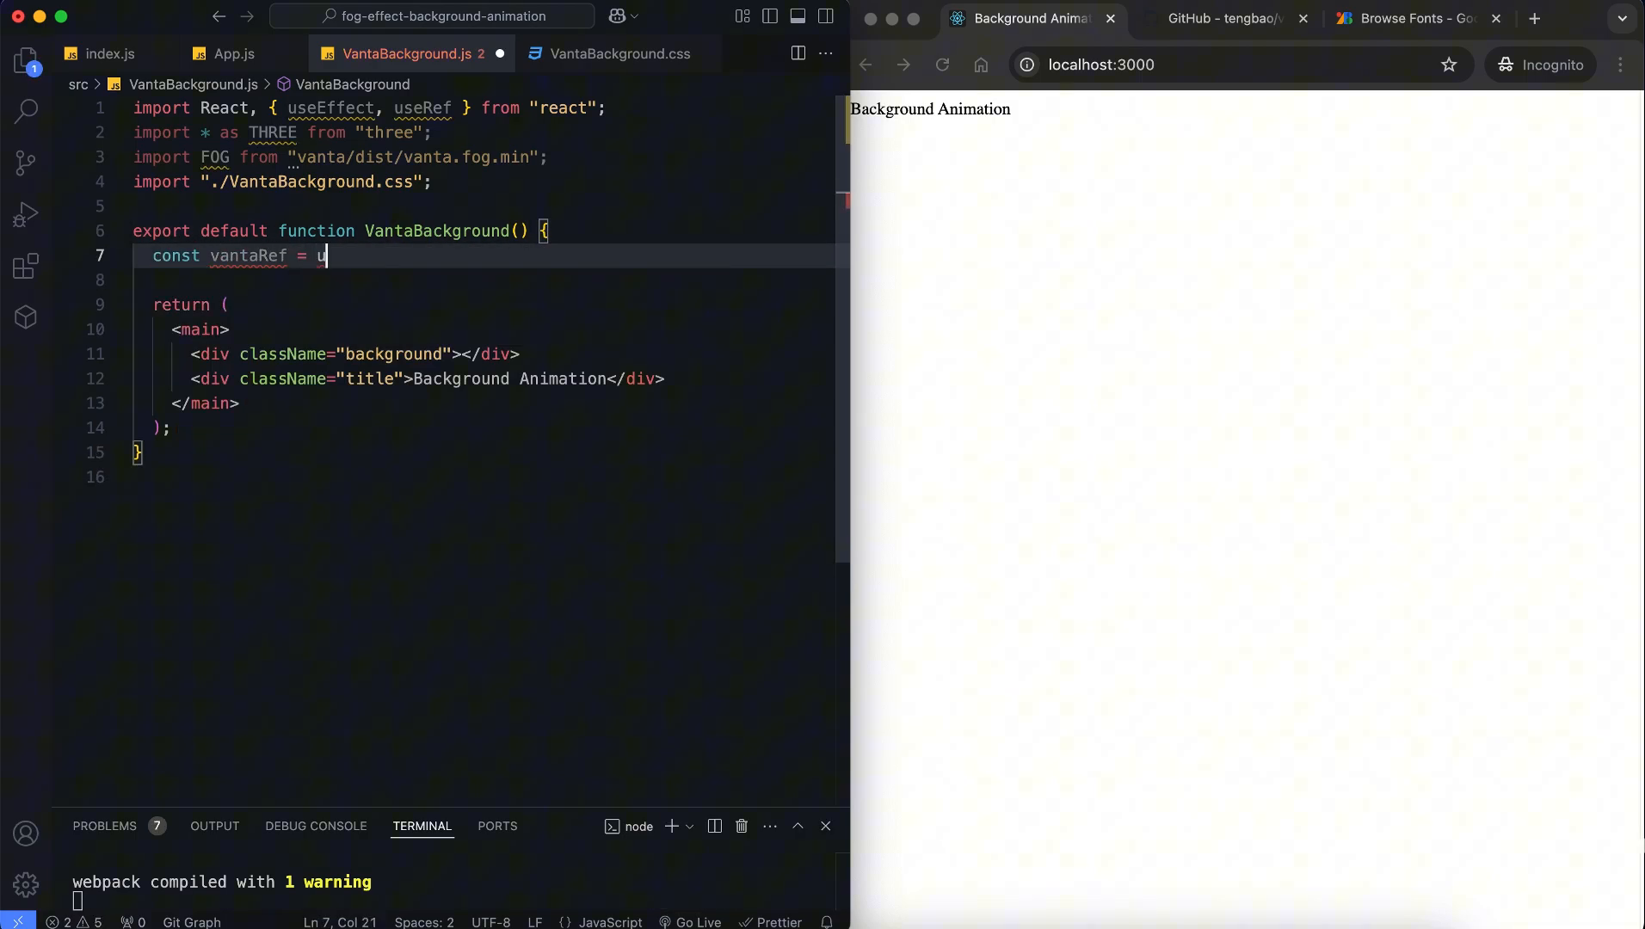
{"action": "type", "text": "seRef(null);"}
{"action": "type", "text": "const vantaEffect = FOG({"}
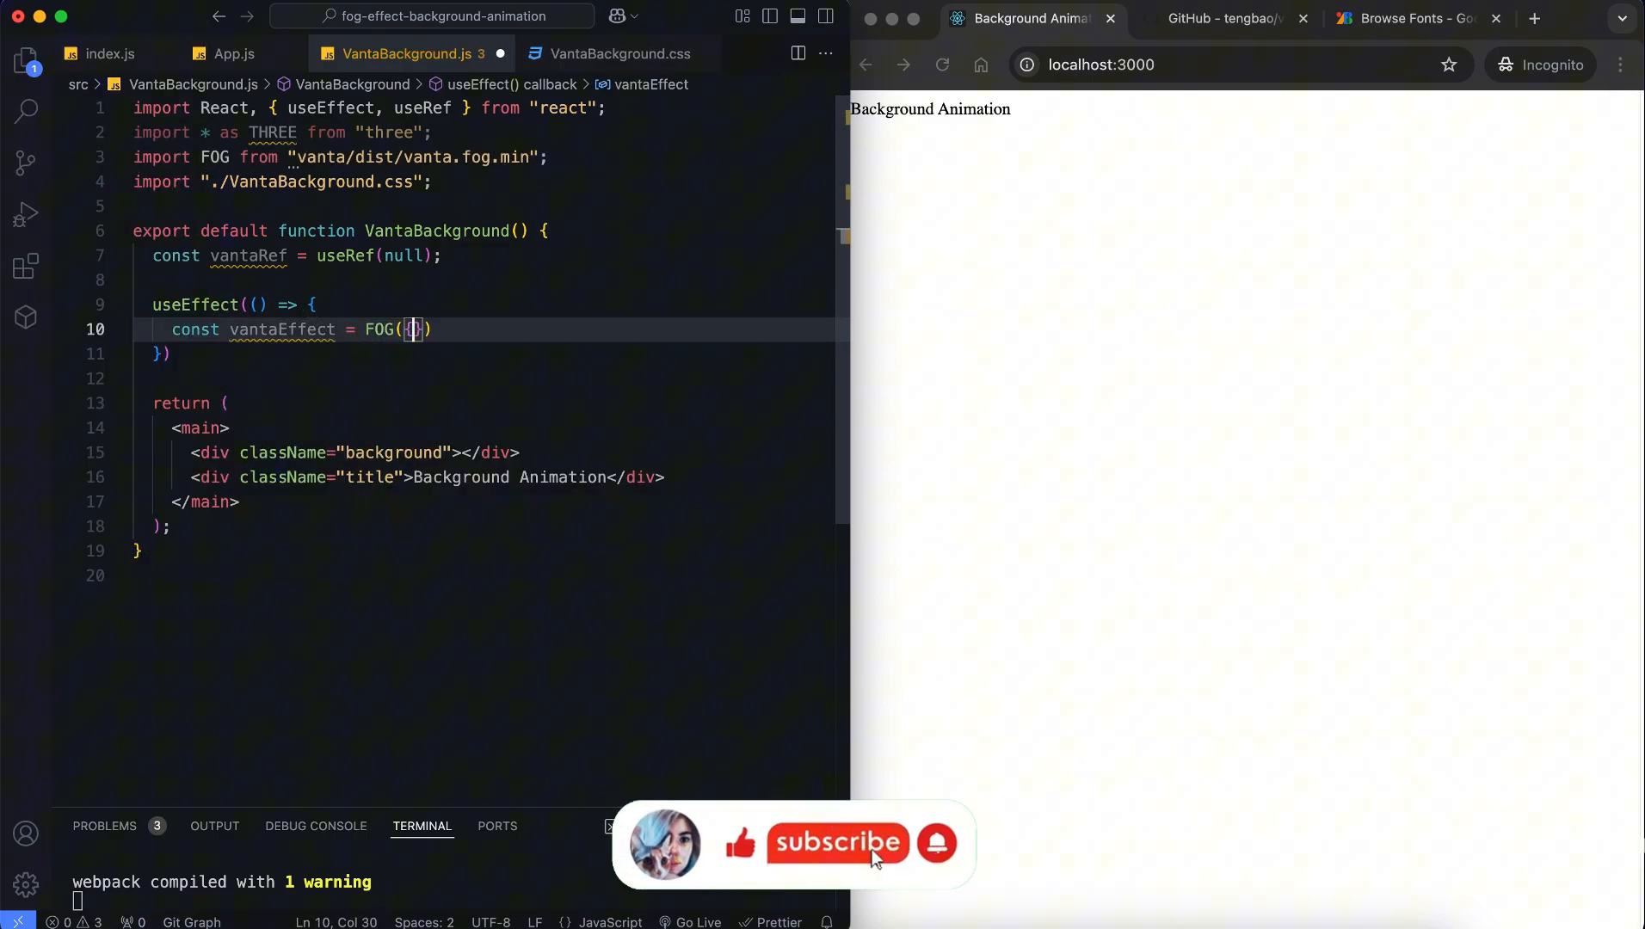
{"action": "type", "text": "el: vantaRef.current,"}
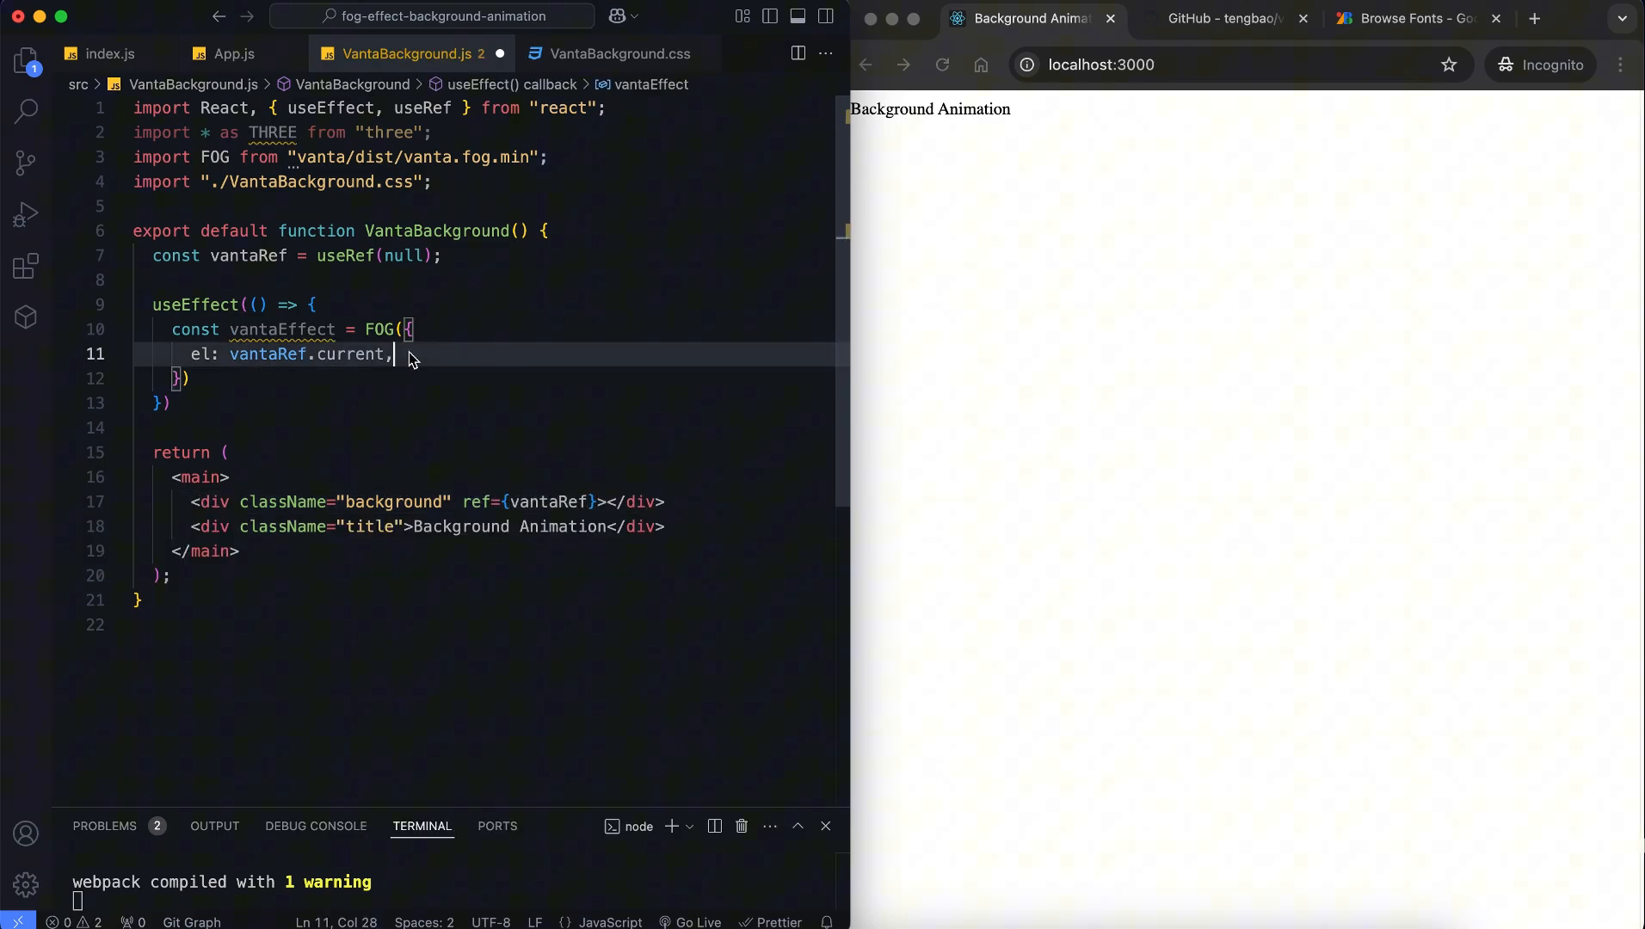
{"action": "type", "text": "THREE,"}
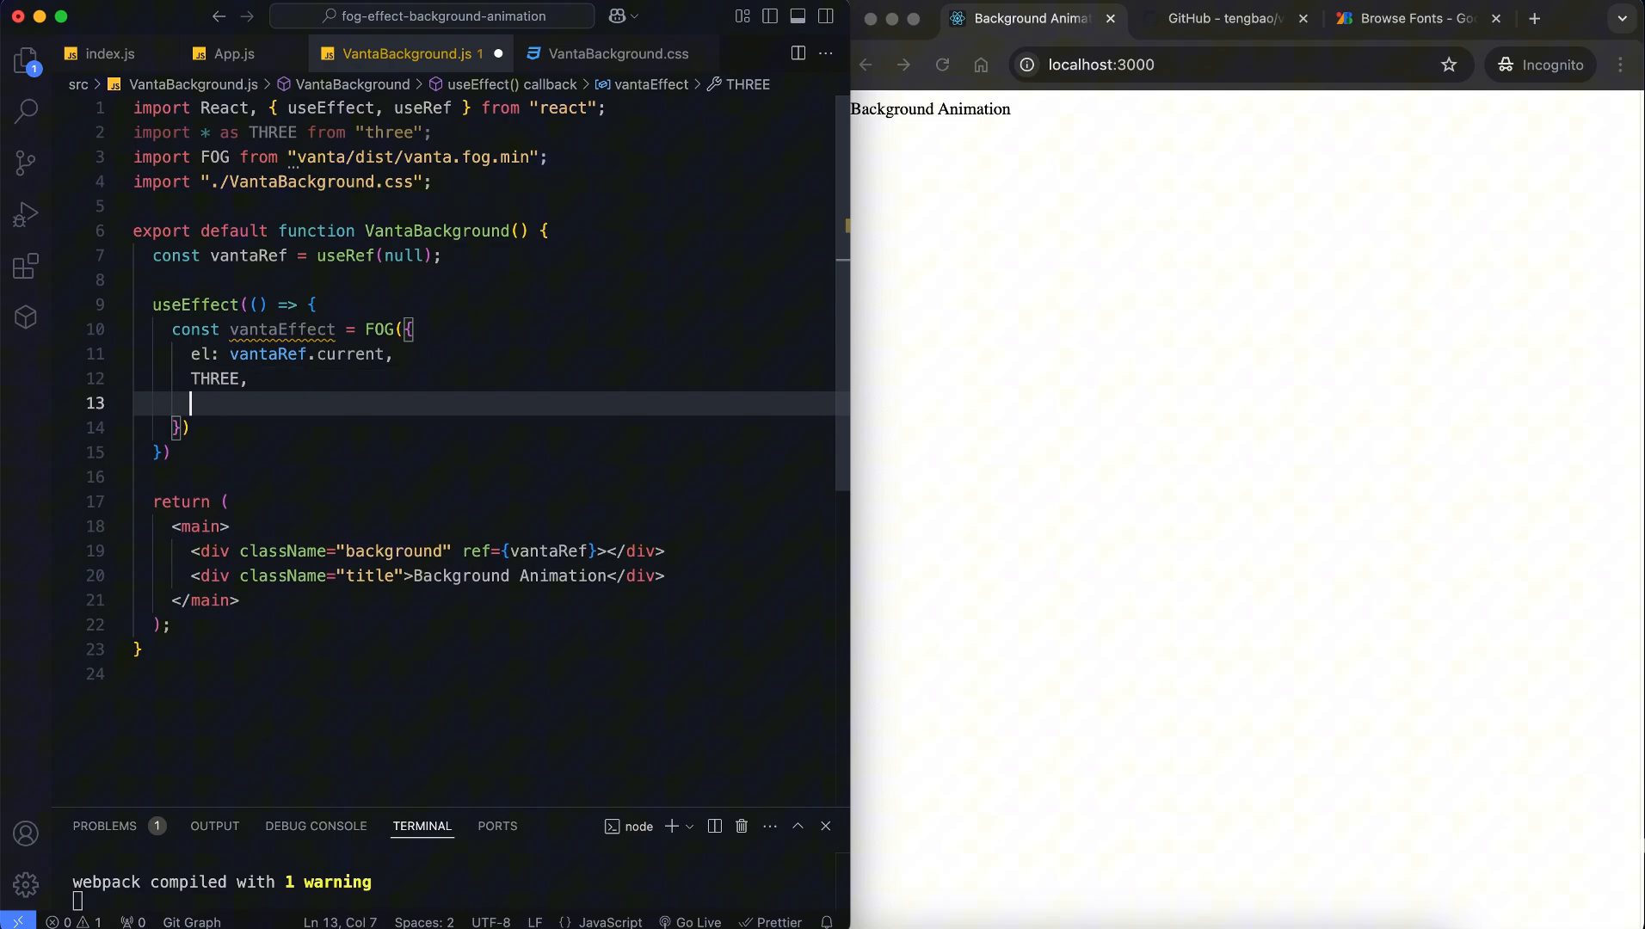
{"action": "type", "text": "minHeight: 200.0,"}
{"action": "type", "text": "minWidth: 200.0,"}
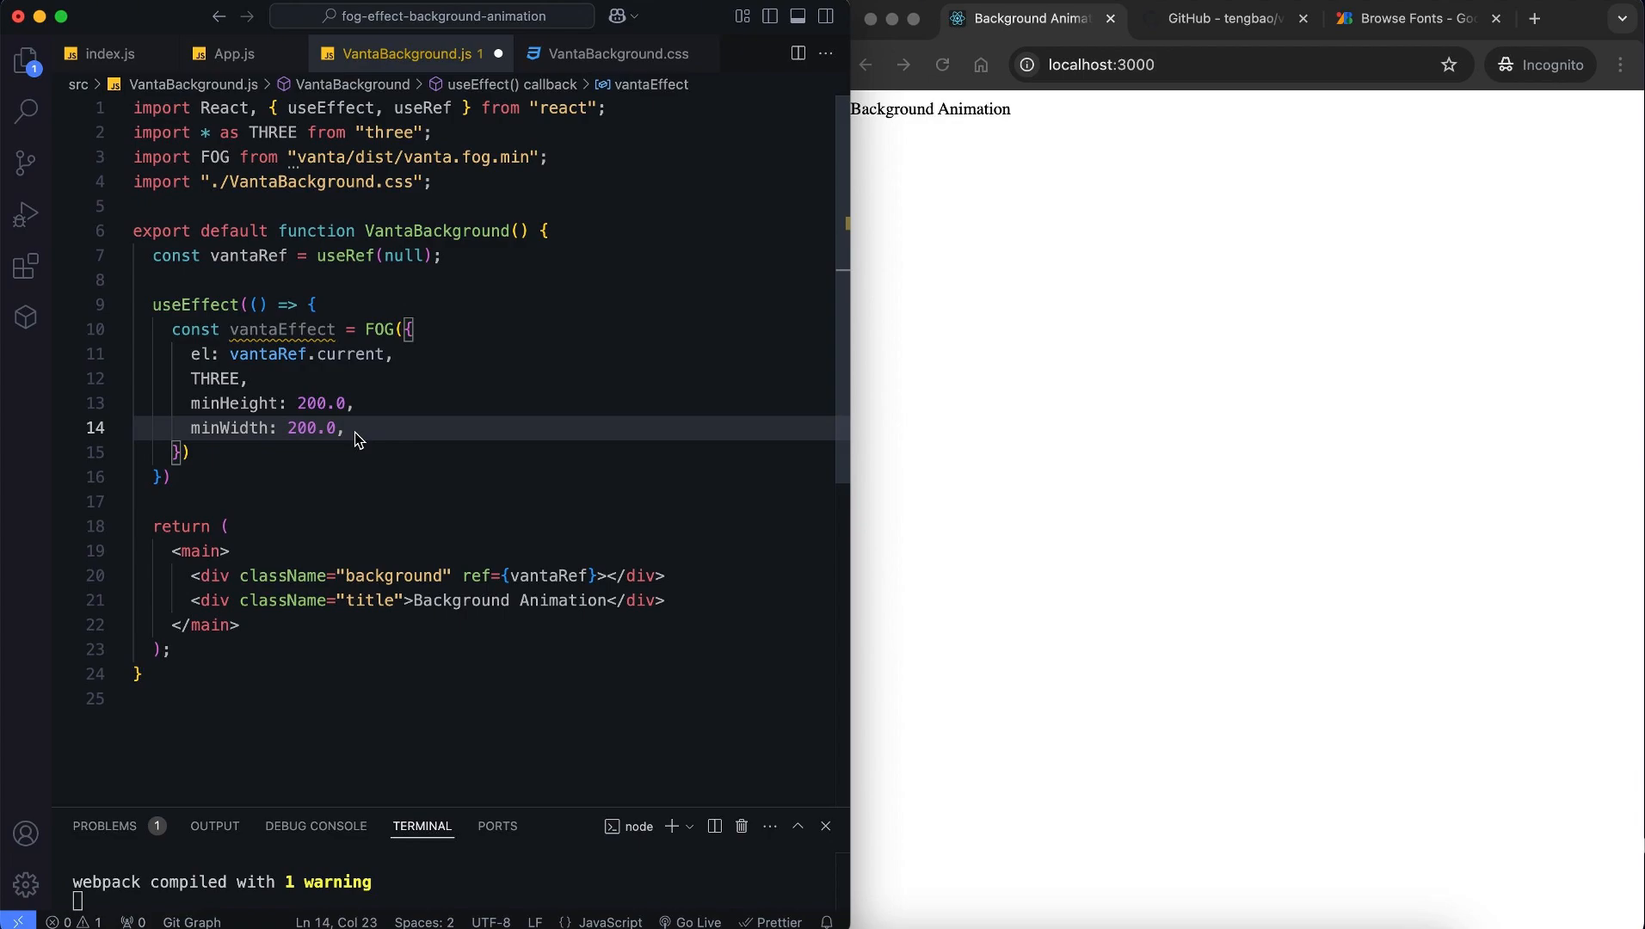
Set FOG highlight 0x157fc5, midtone 0xb81f69, base 0x100000, blurFactor 0.6 and speed 2
{"action": "type", "text": "highlightColor:"}
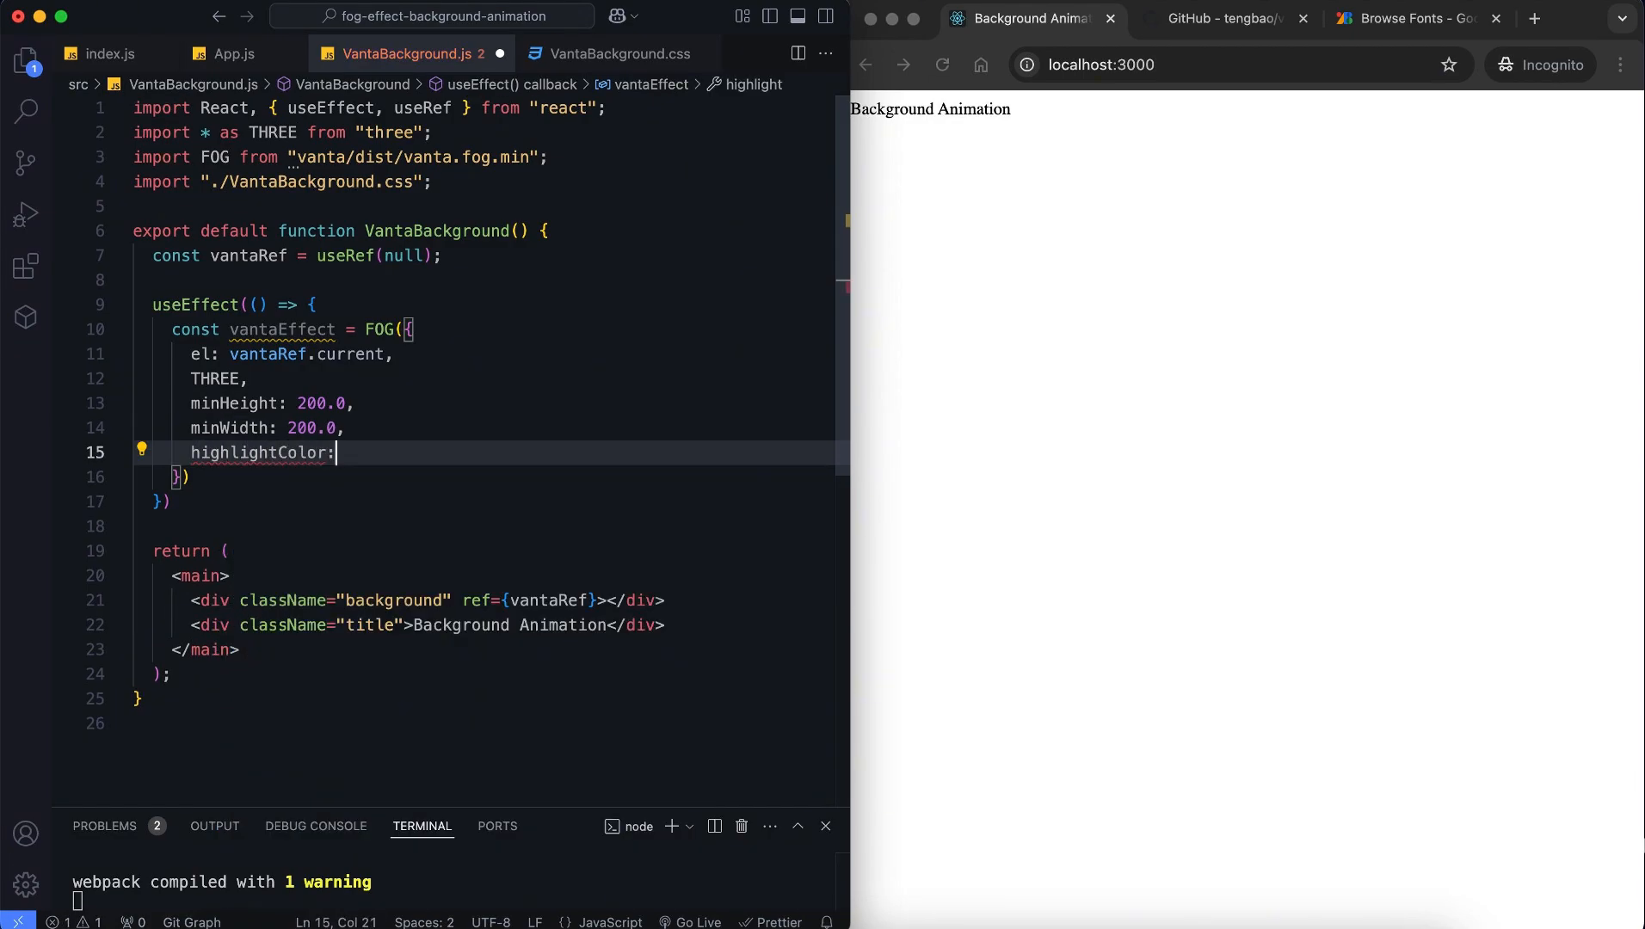
{"action": "type", "text": "0x157fc5,"}
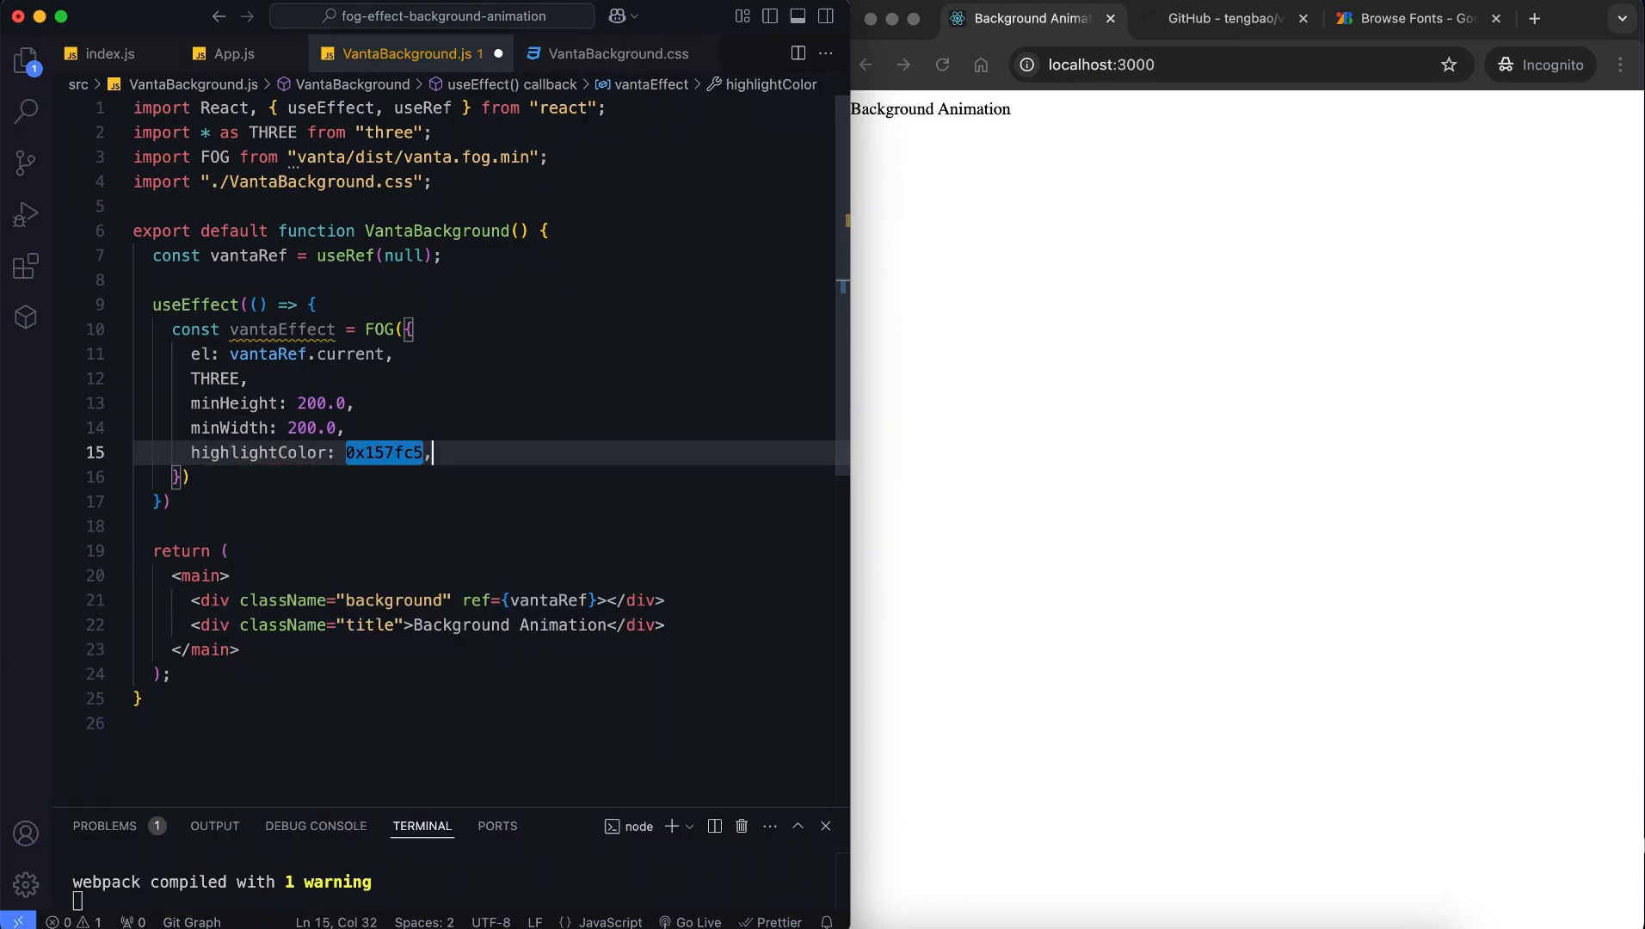
{"action": "type", "text": "midtoneC"}
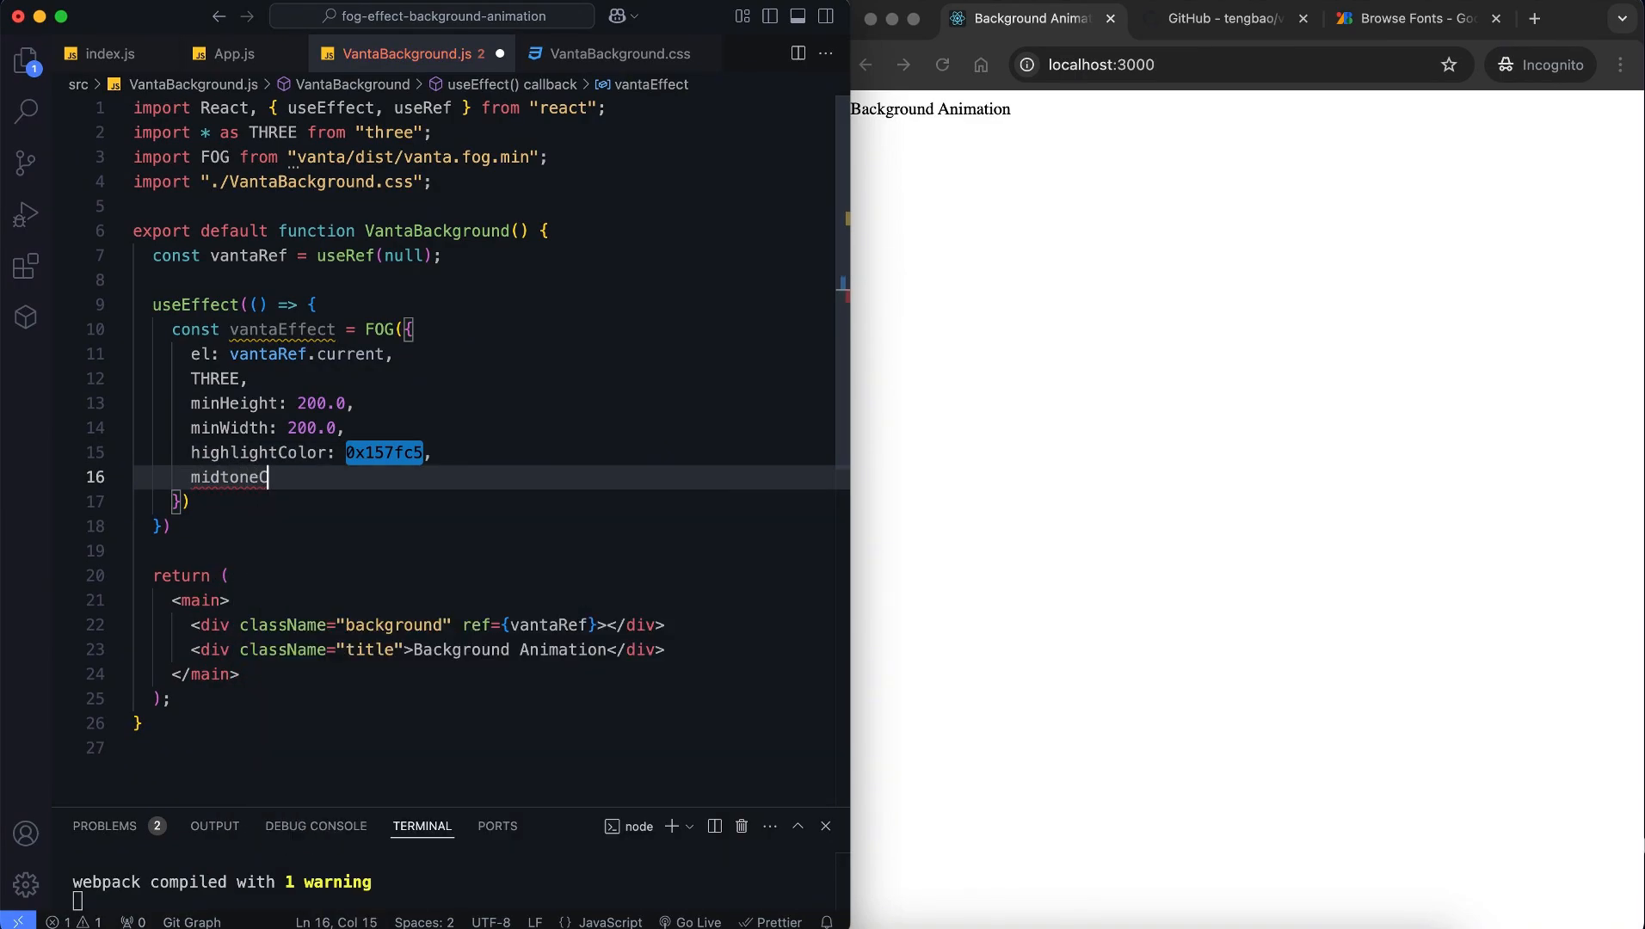
{"action": "type", "text": "Color: 0xb81f69,"}
{"action": "type", "text": "lowlightColor: 0xd10202,"}
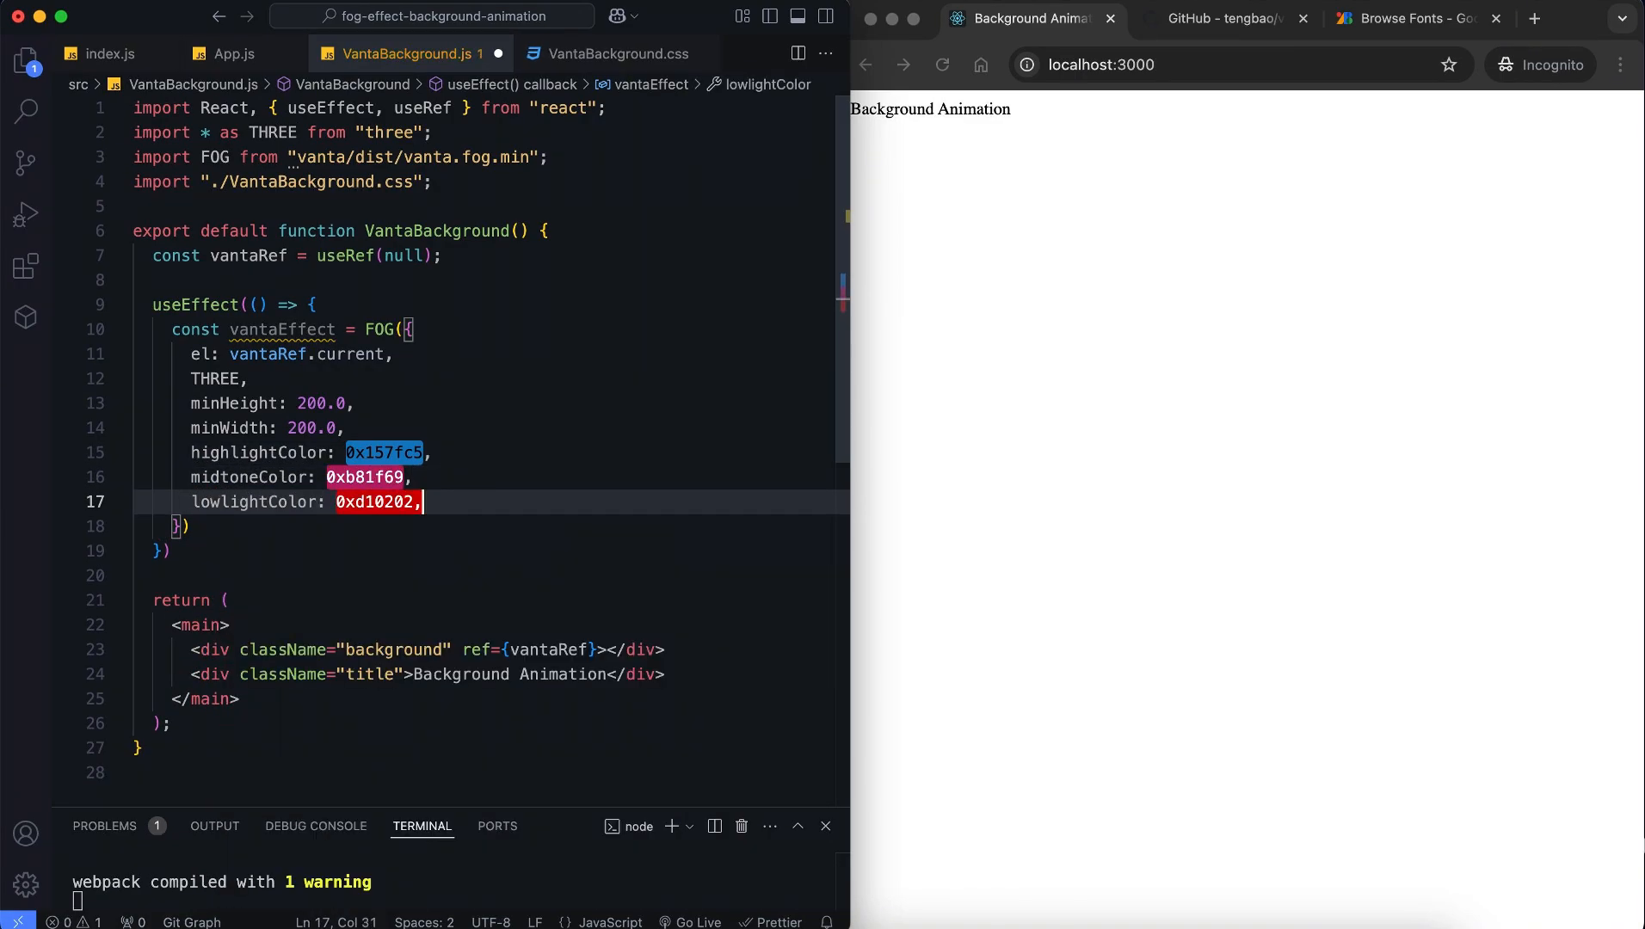
{"action": "type", "text": "base"}
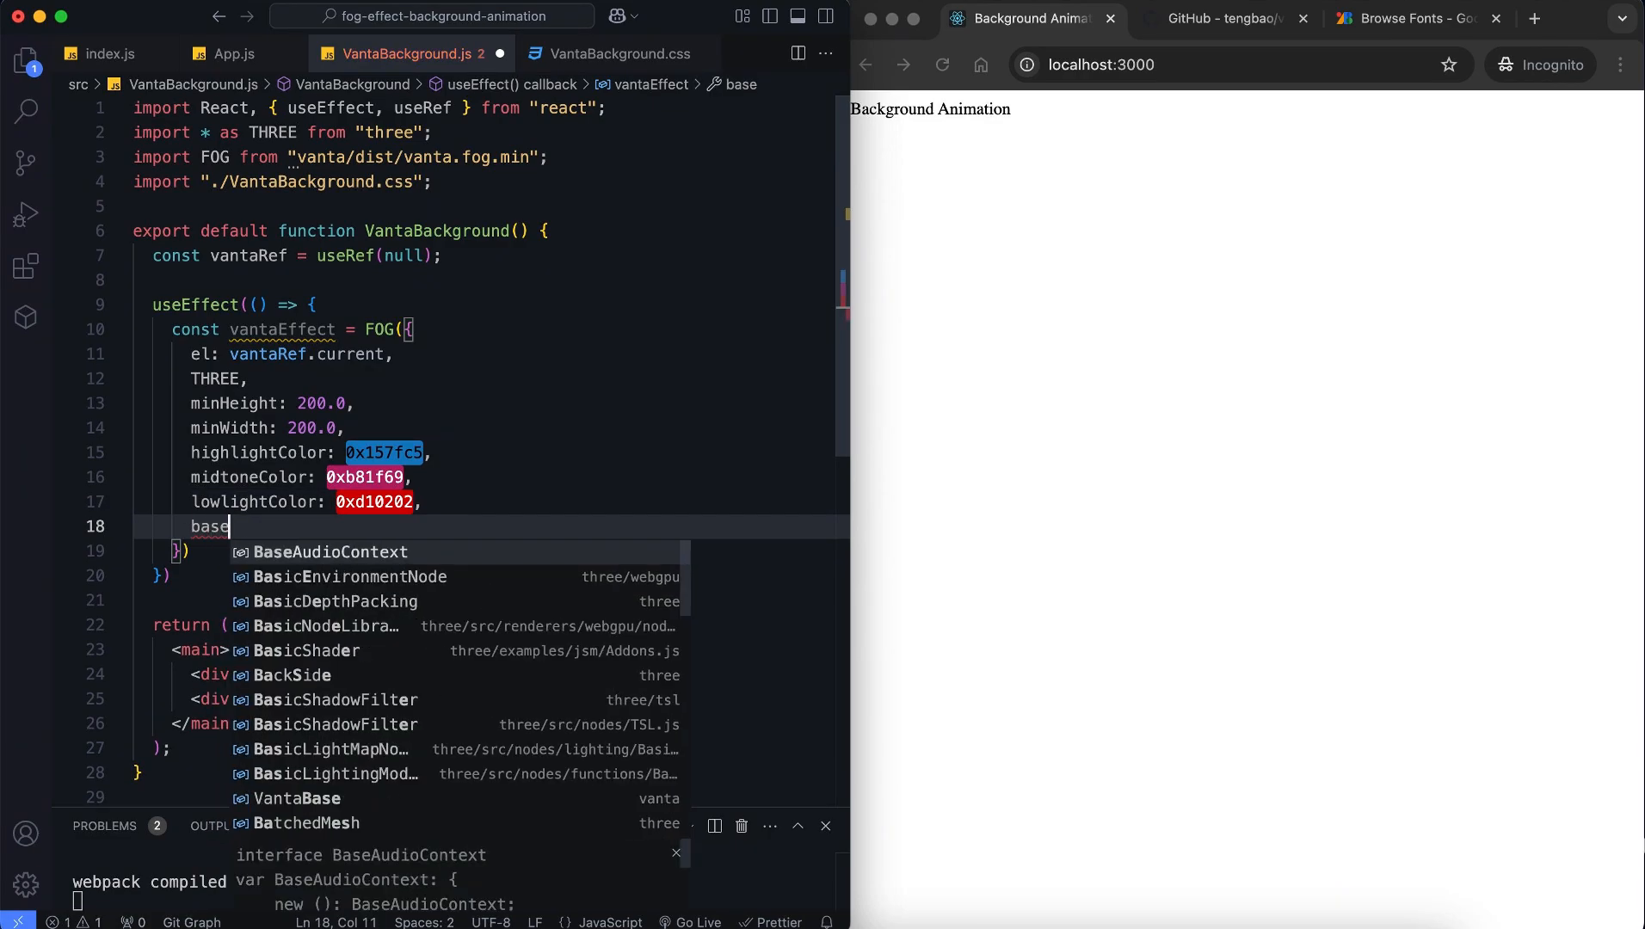
{"action": "type", "text": "Color: 0x100000"}
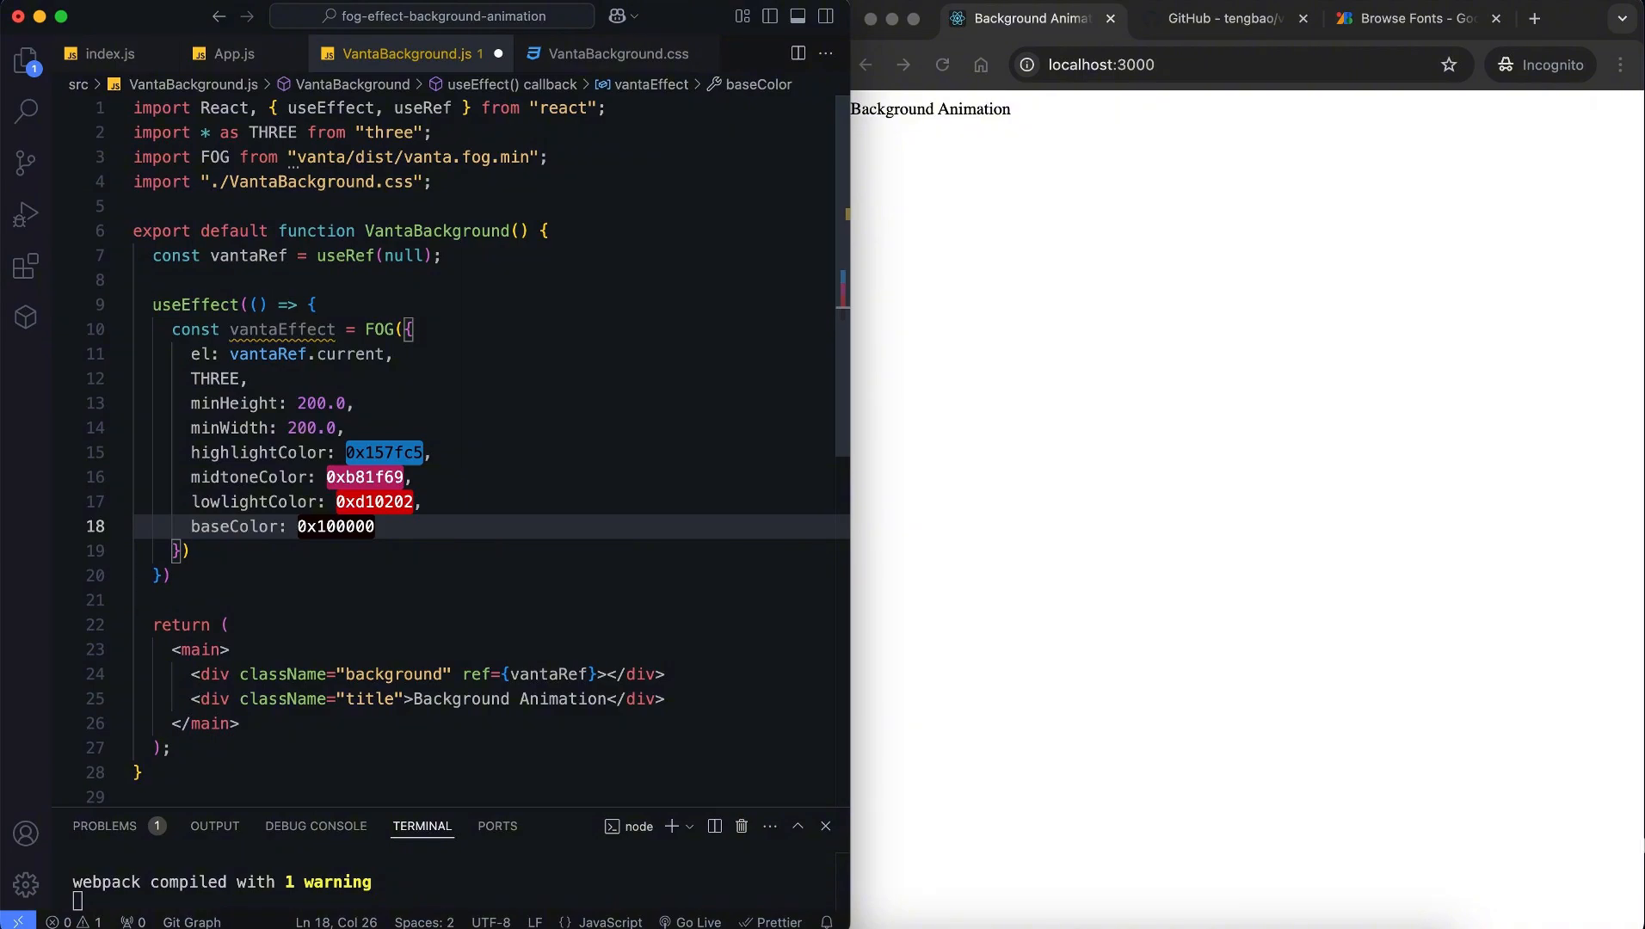
{"action": "type", "text": "blurFactor: 0"}
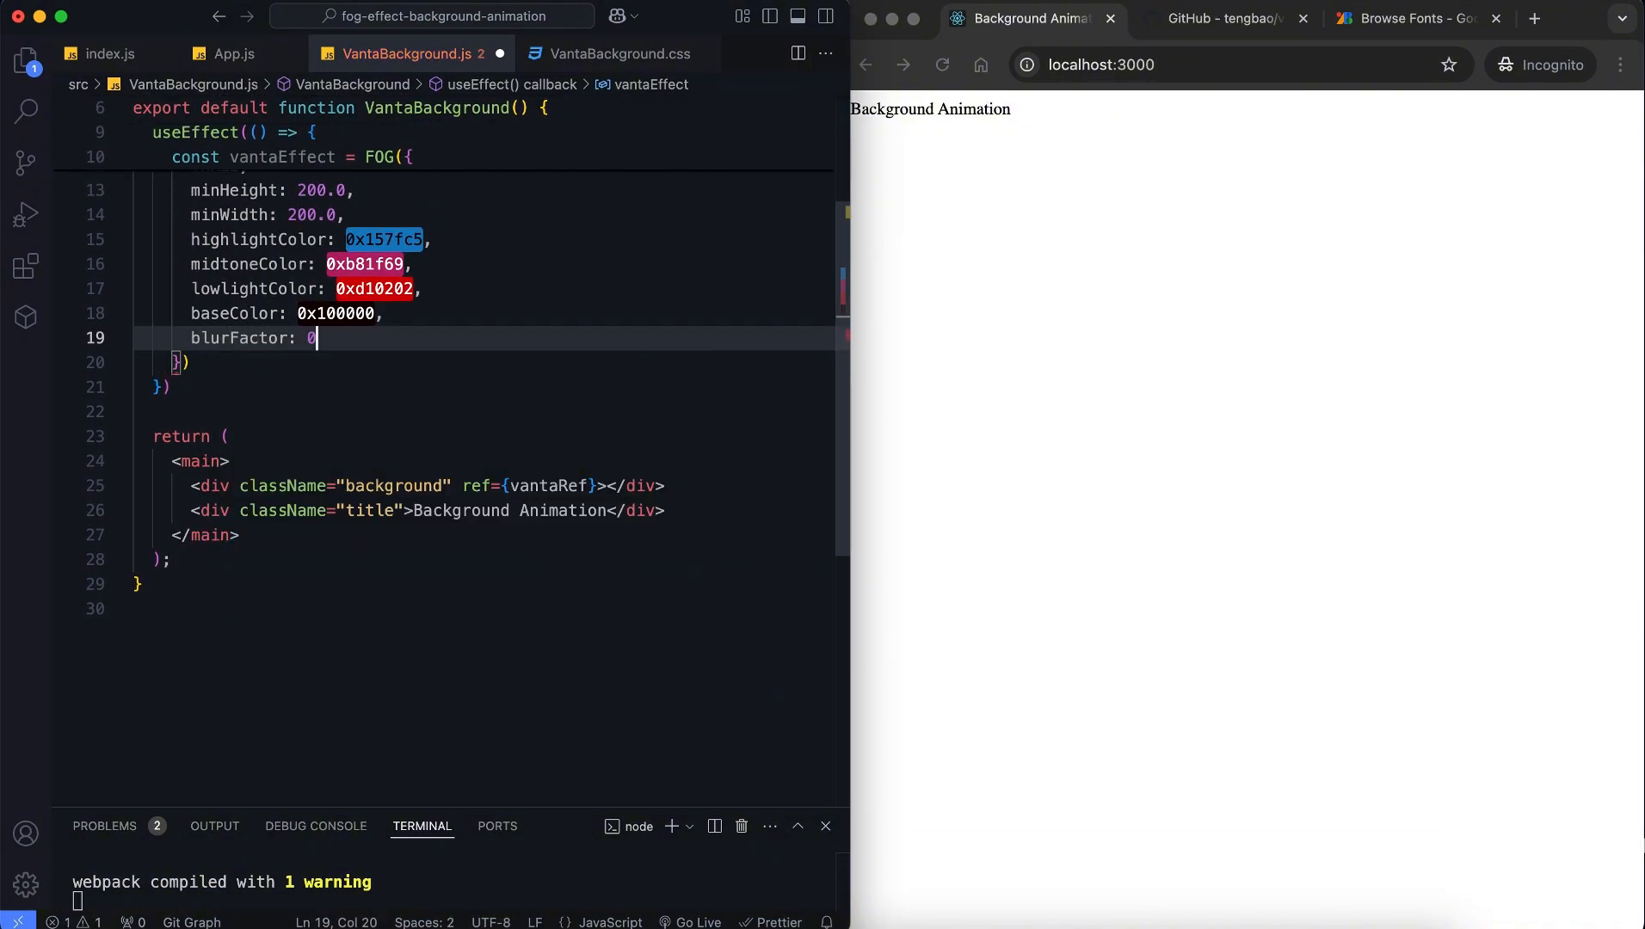
{"action": "type", "text": ".6,"}
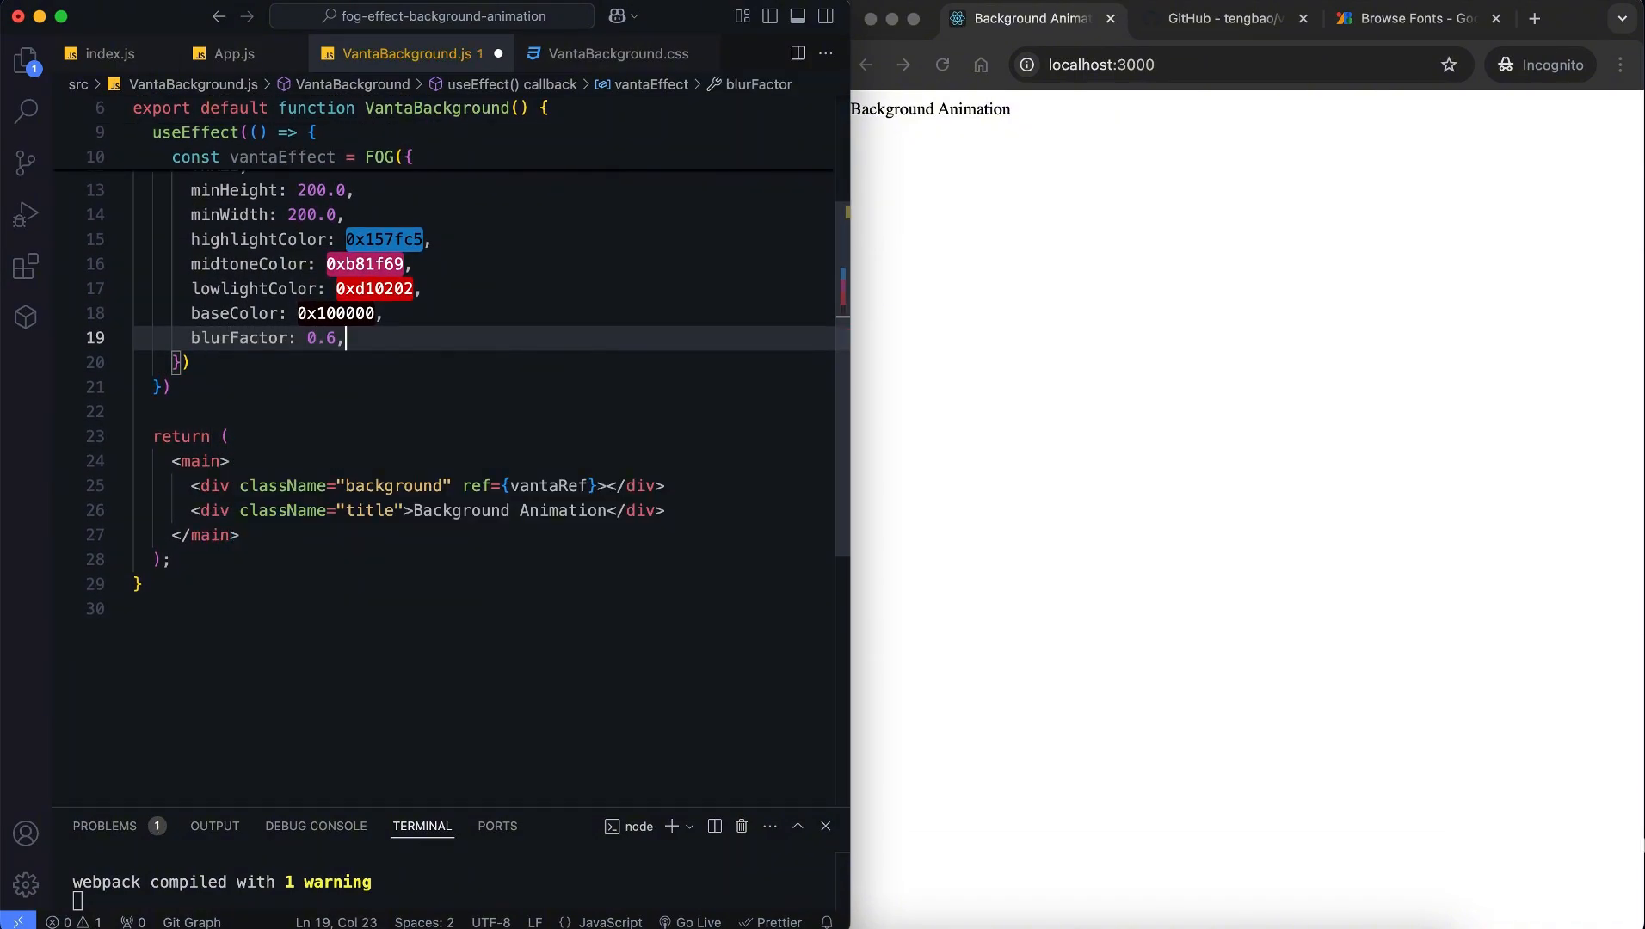
{"action": "type", "text": "speed: 2,"}
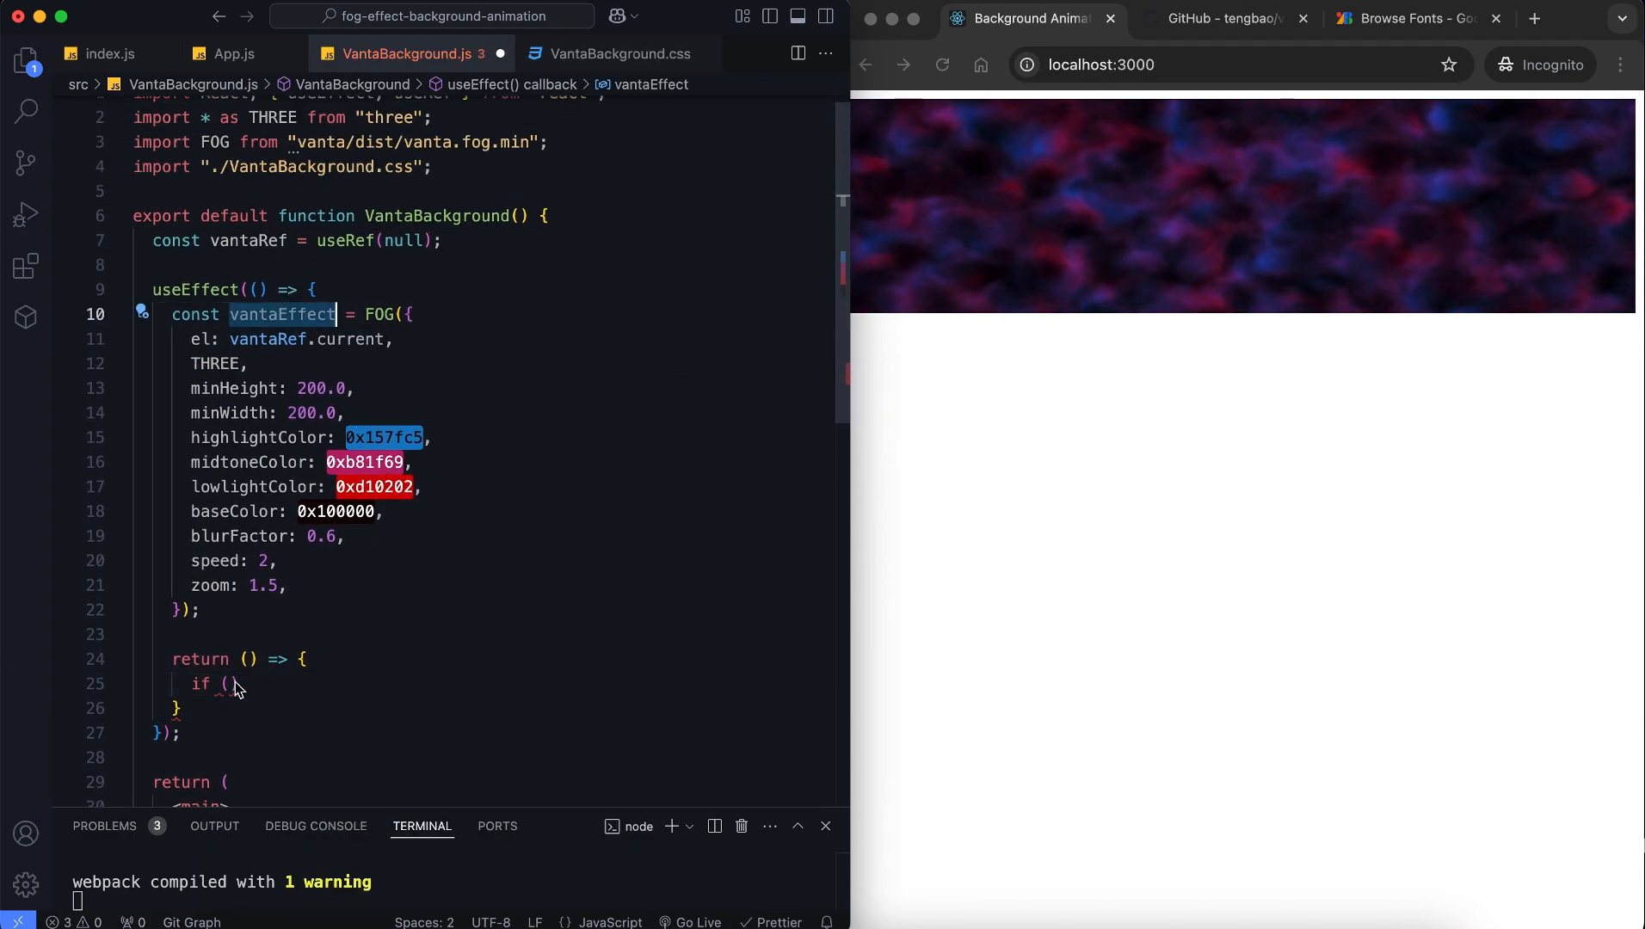
Return a cleanup calling vantaEffect.destroy() and give useEffect an empty dependency array
{"action": "type", "text": "vantaEffect"}
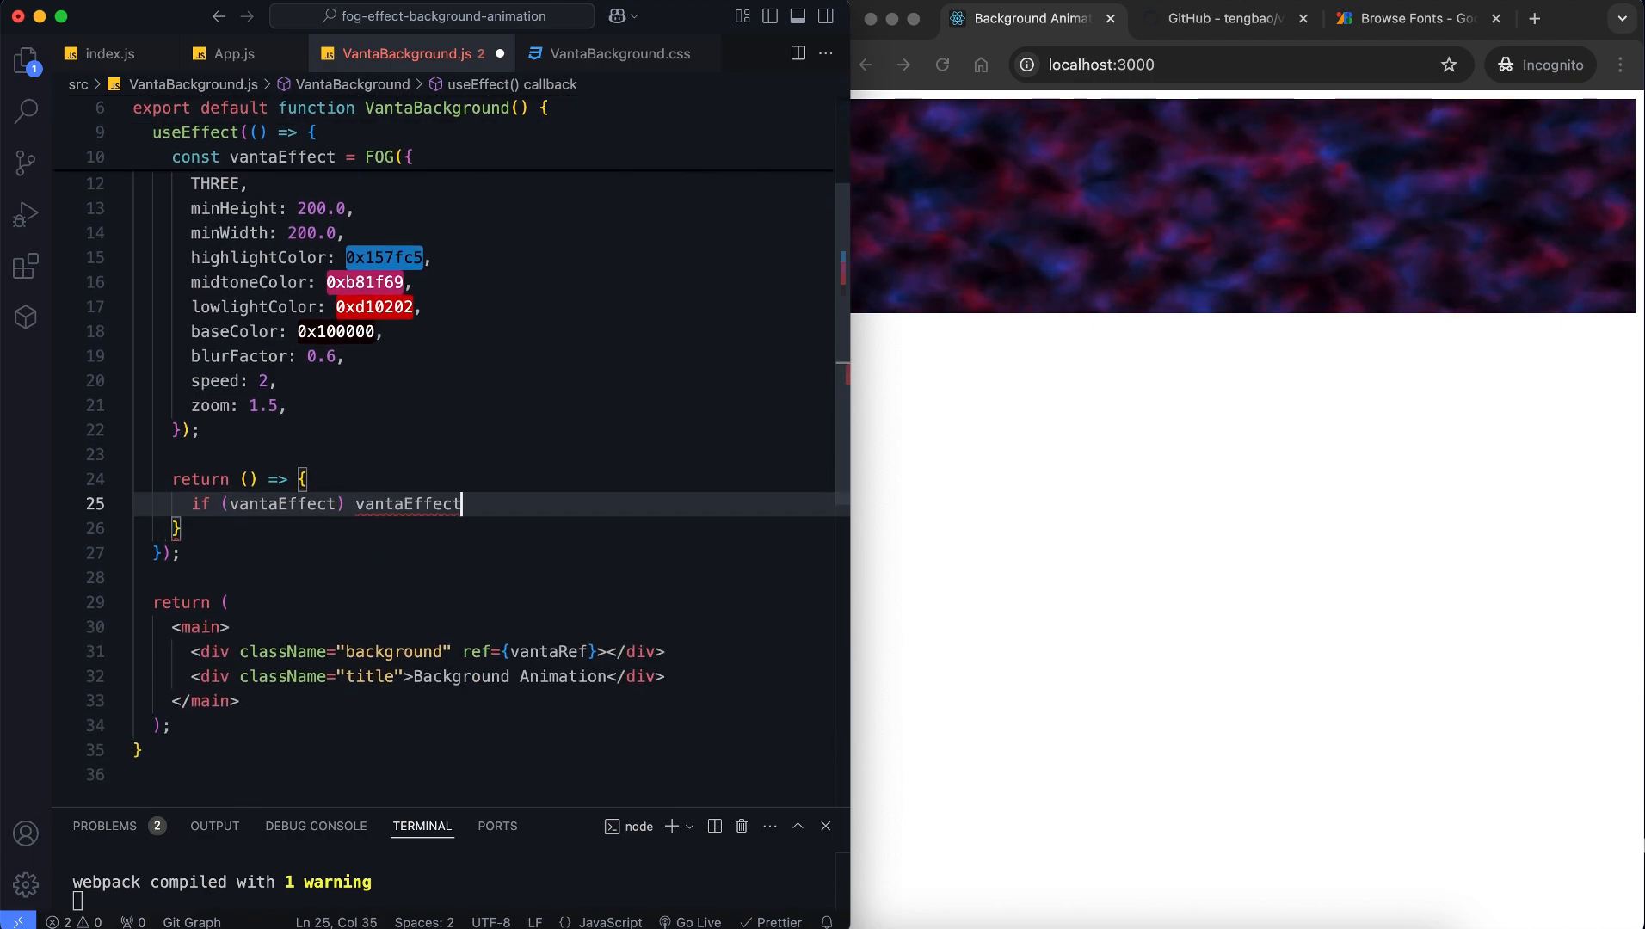
{"action": "type", "text": ".destroy();"}
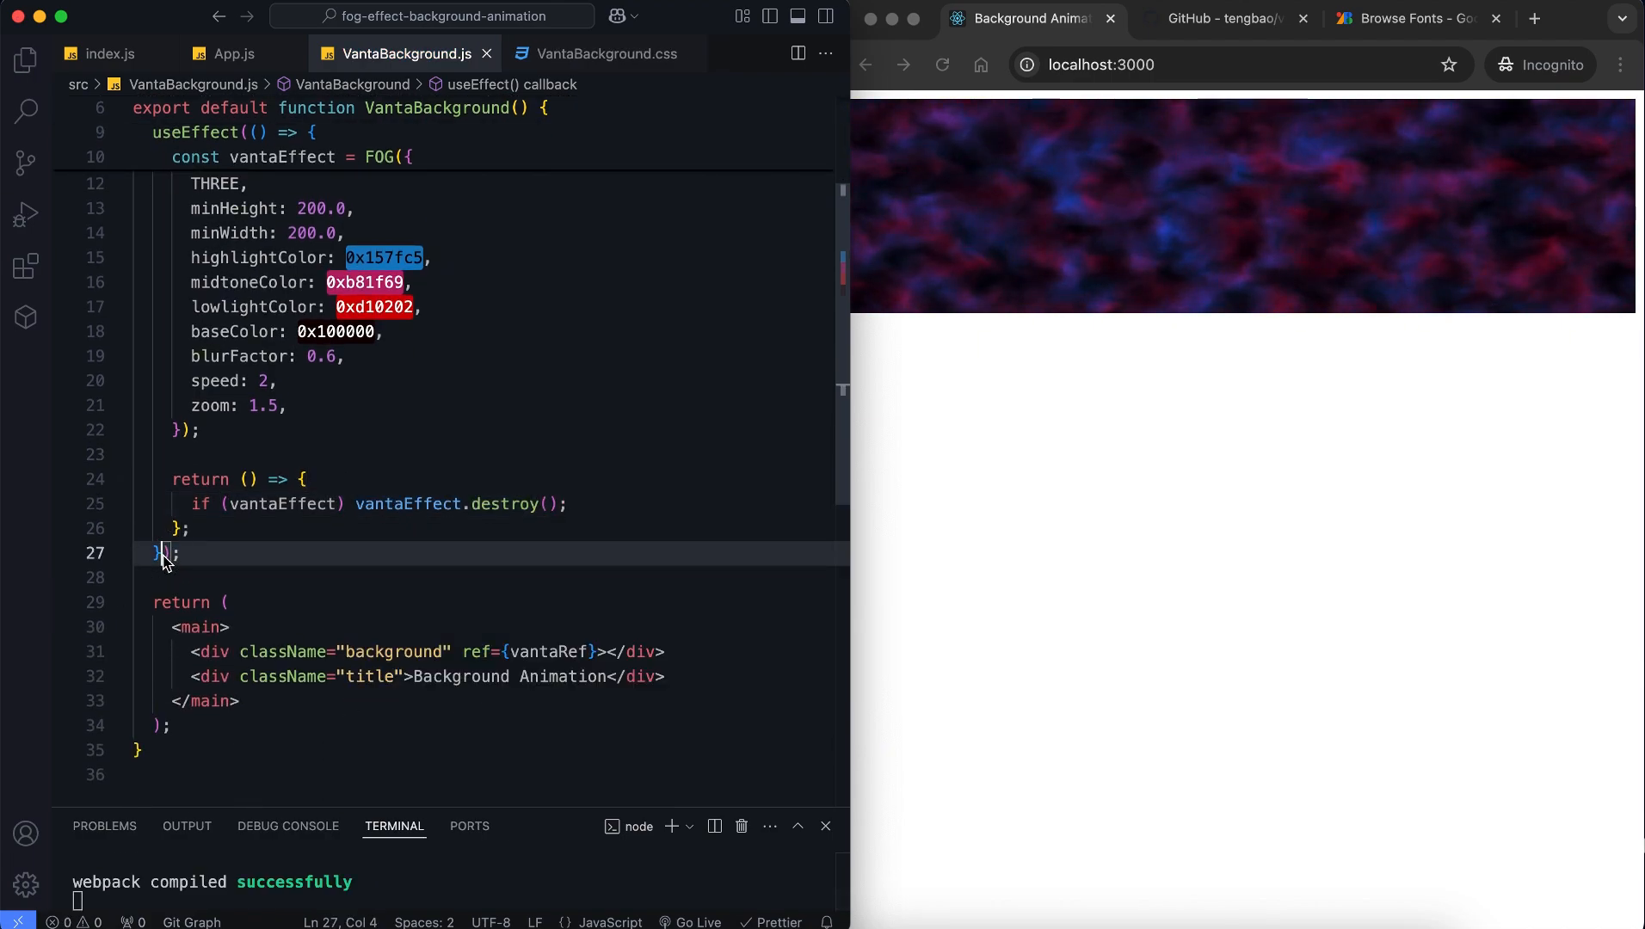
{"action": "type", "text": ", []"}
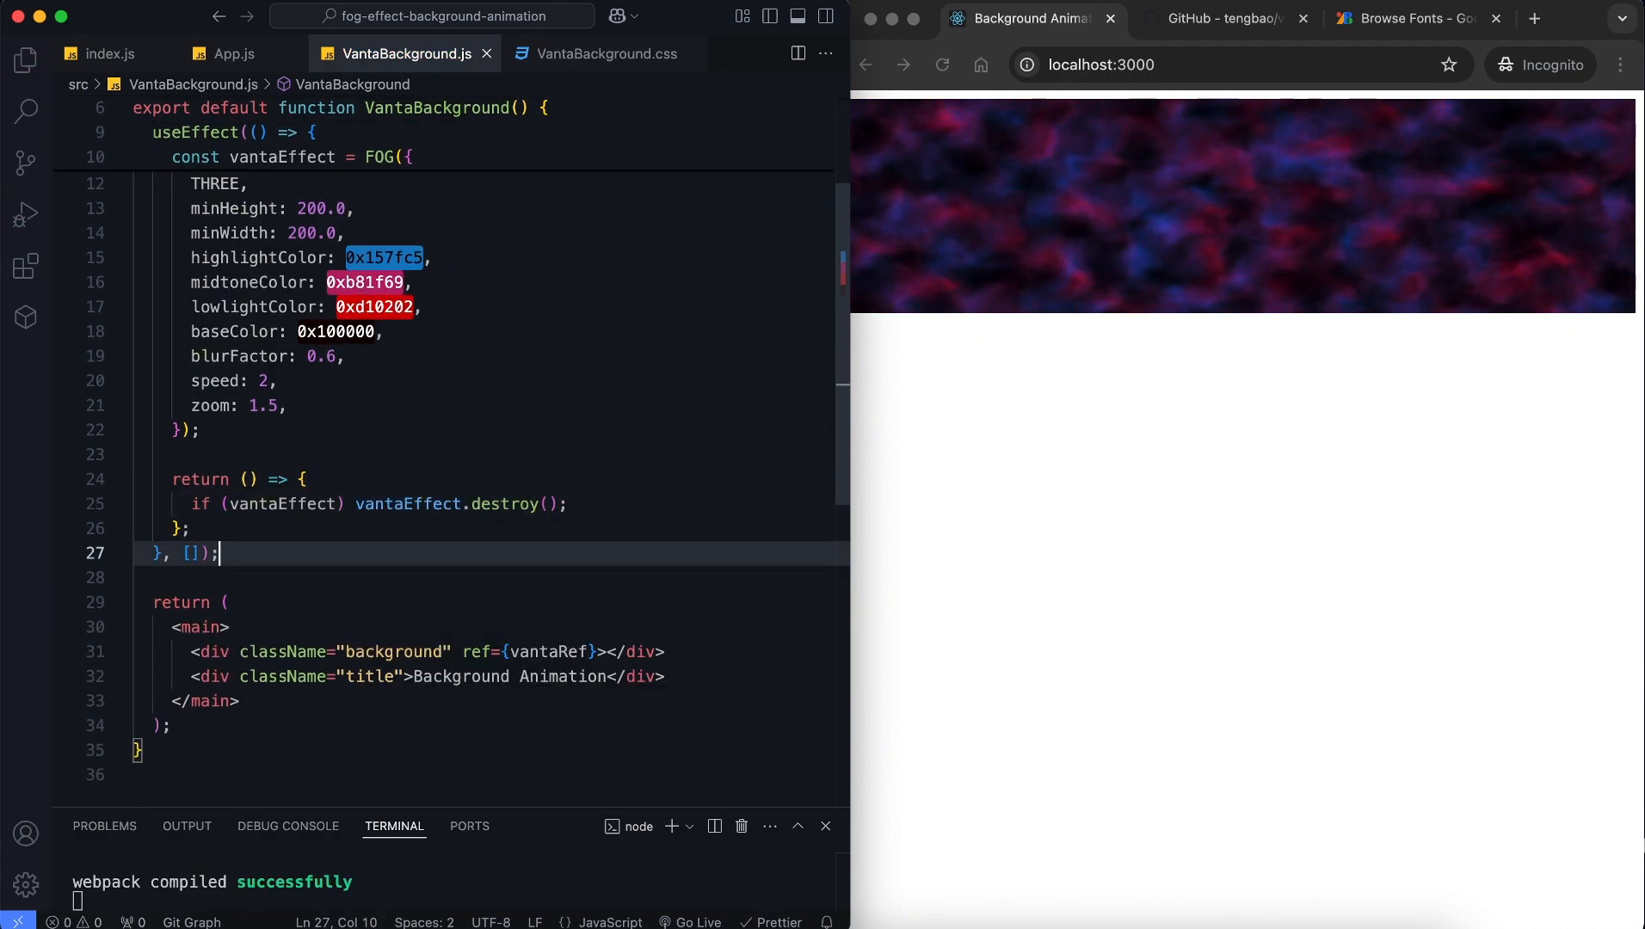
{"action": "left_click", "coordinate": [603, 53]}
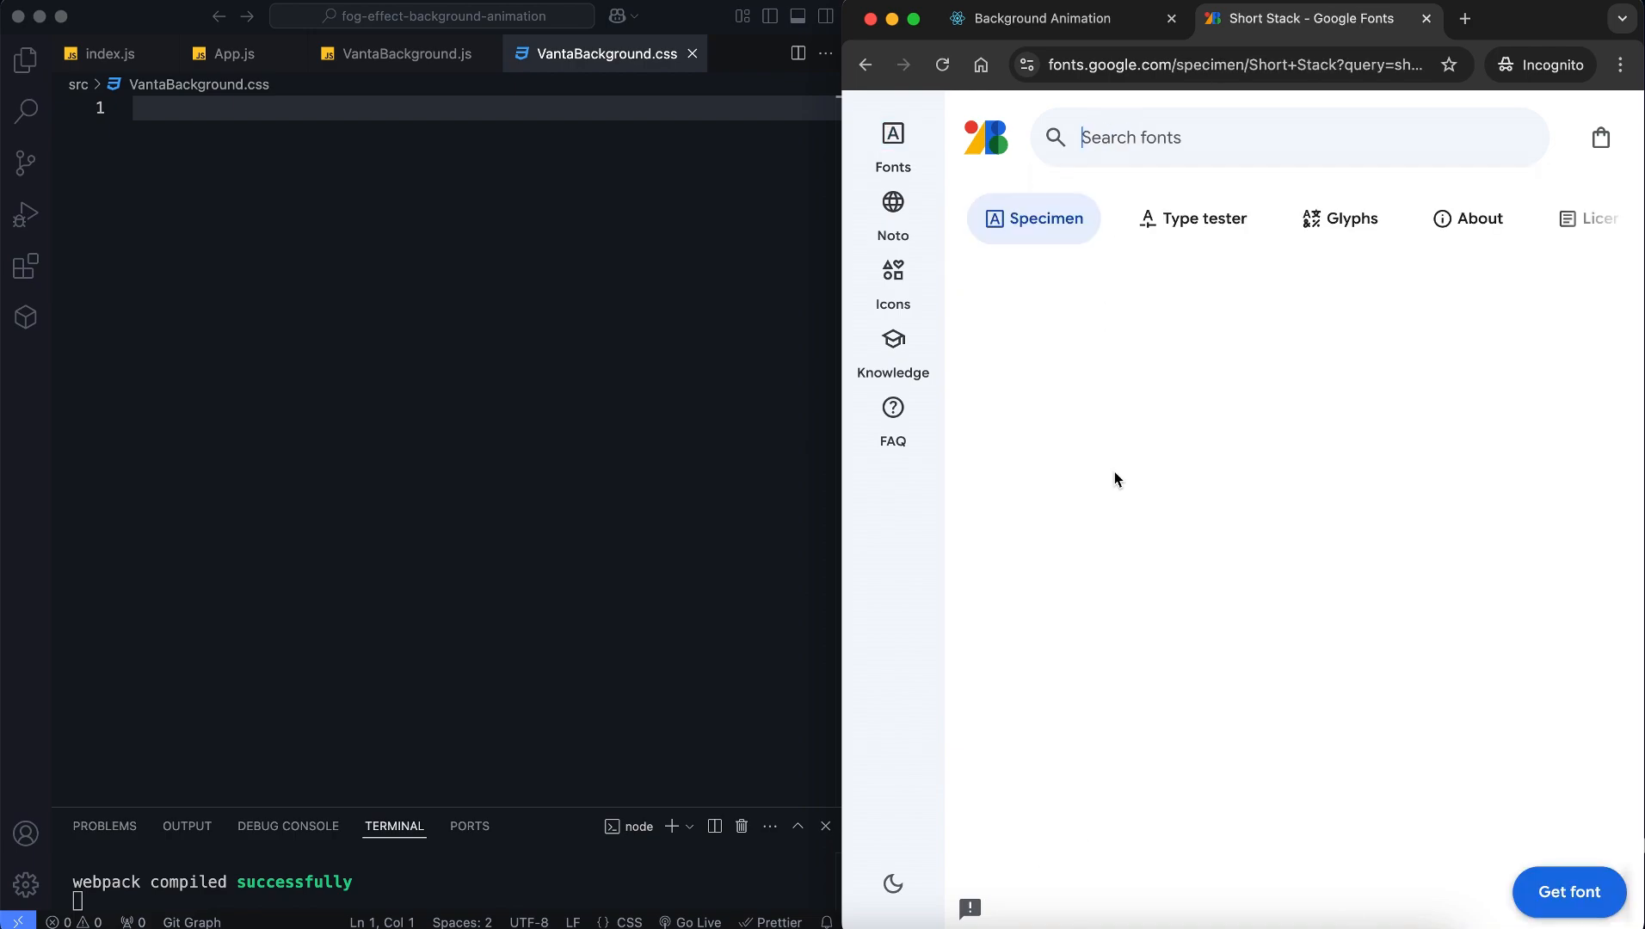
Add Short Stack to the Google Fonts selection and show its embed code
{"action": "left_click", "coordinate": [1568, 891]}
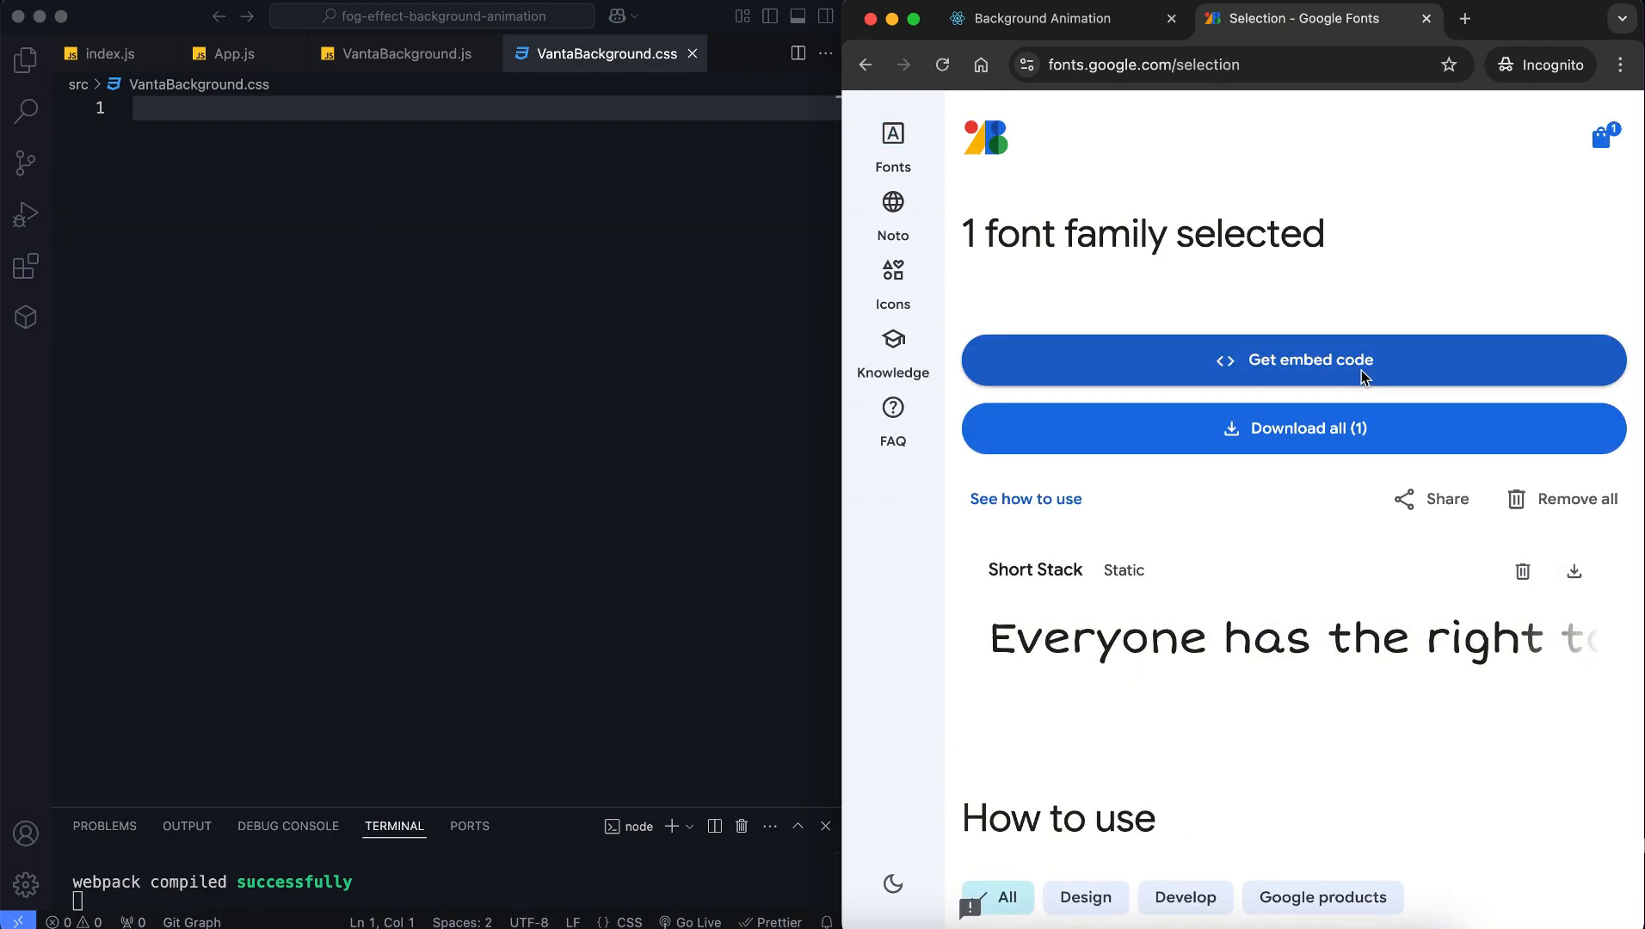
{"action": "left_click", "coordinate": [1291, 360]}
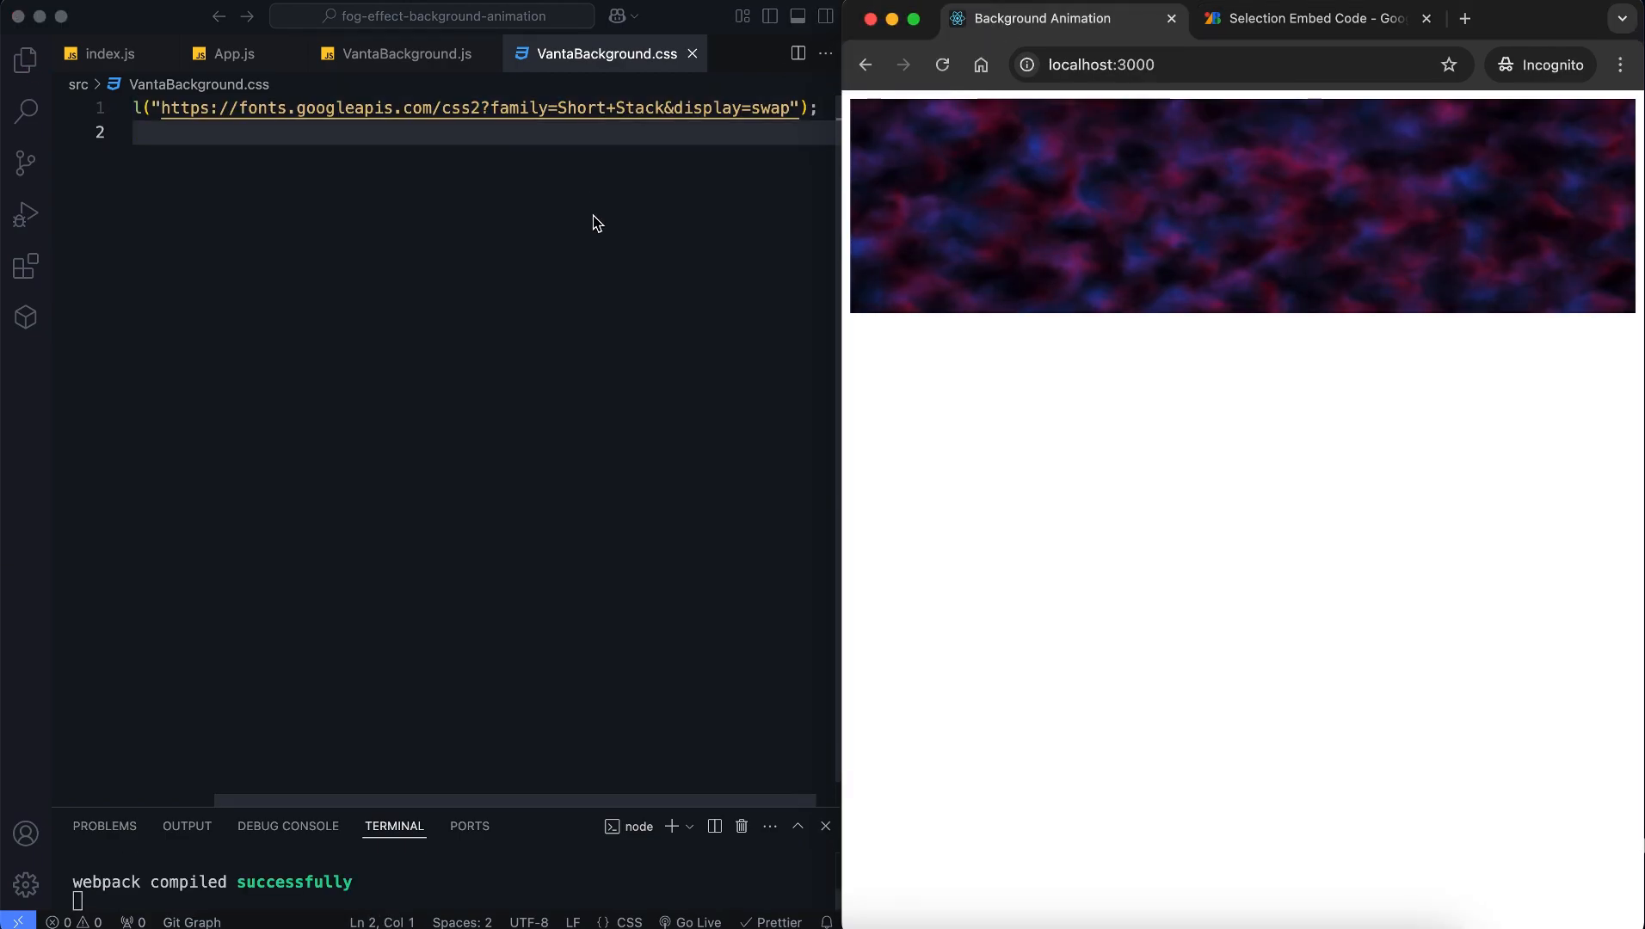
Add the Short Stack import, a padding reset, and html/body, main and .background rules
{"action": "type", "text": "padding: 0;"}
{"action": "type", "text": "html,"}
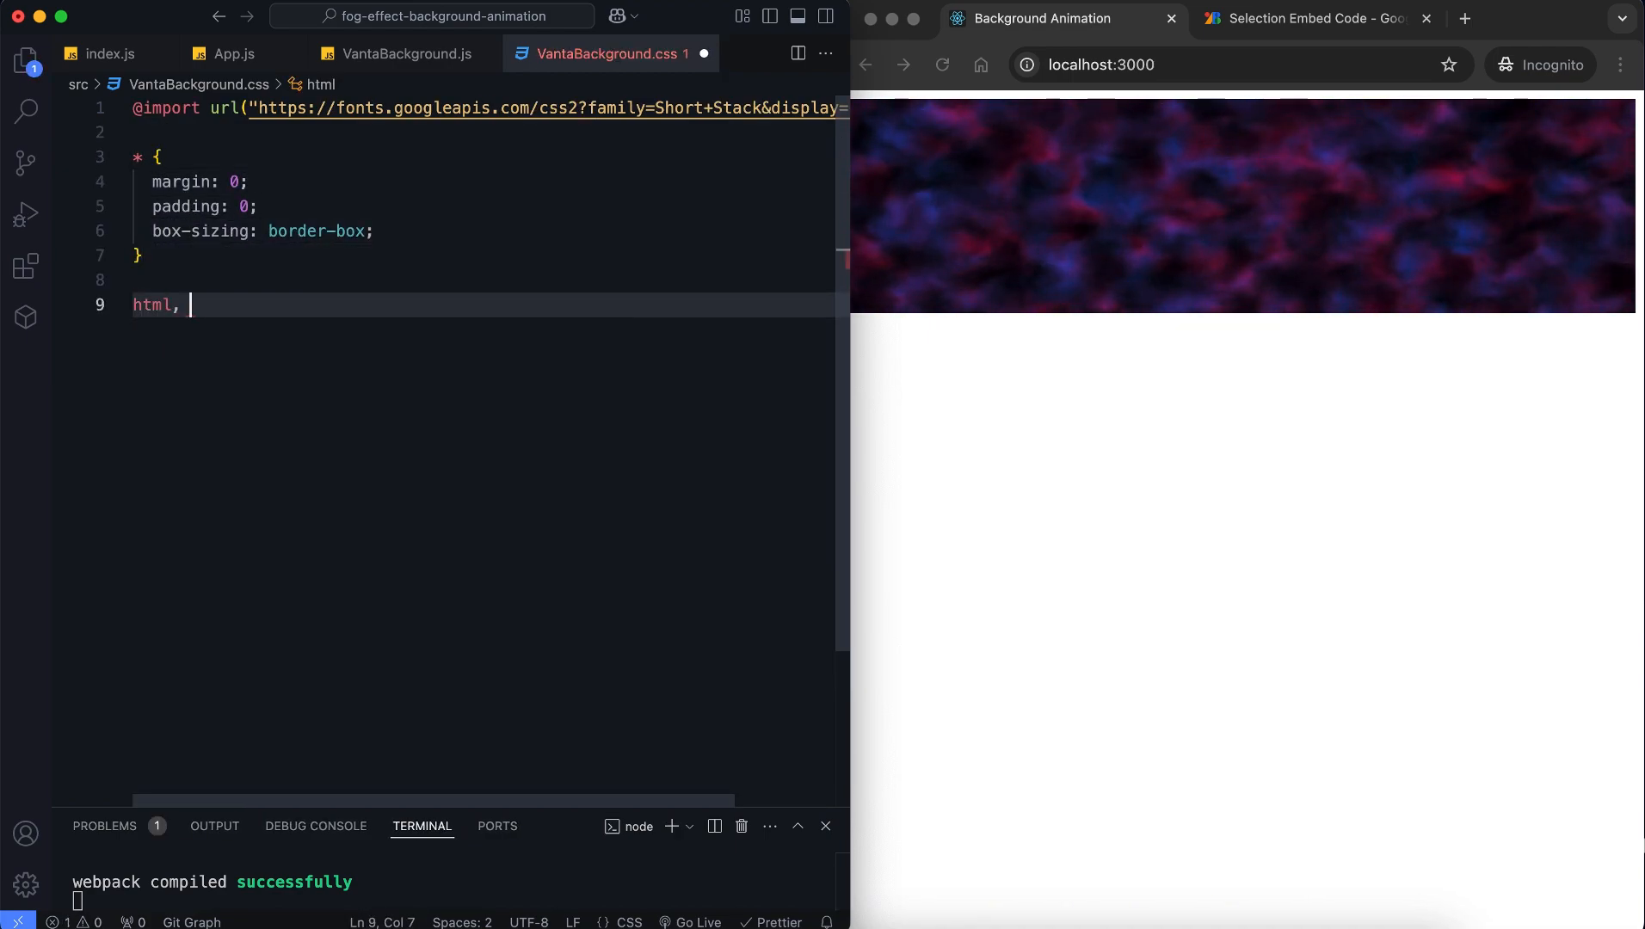
{"action": "type", "text": "body {"}
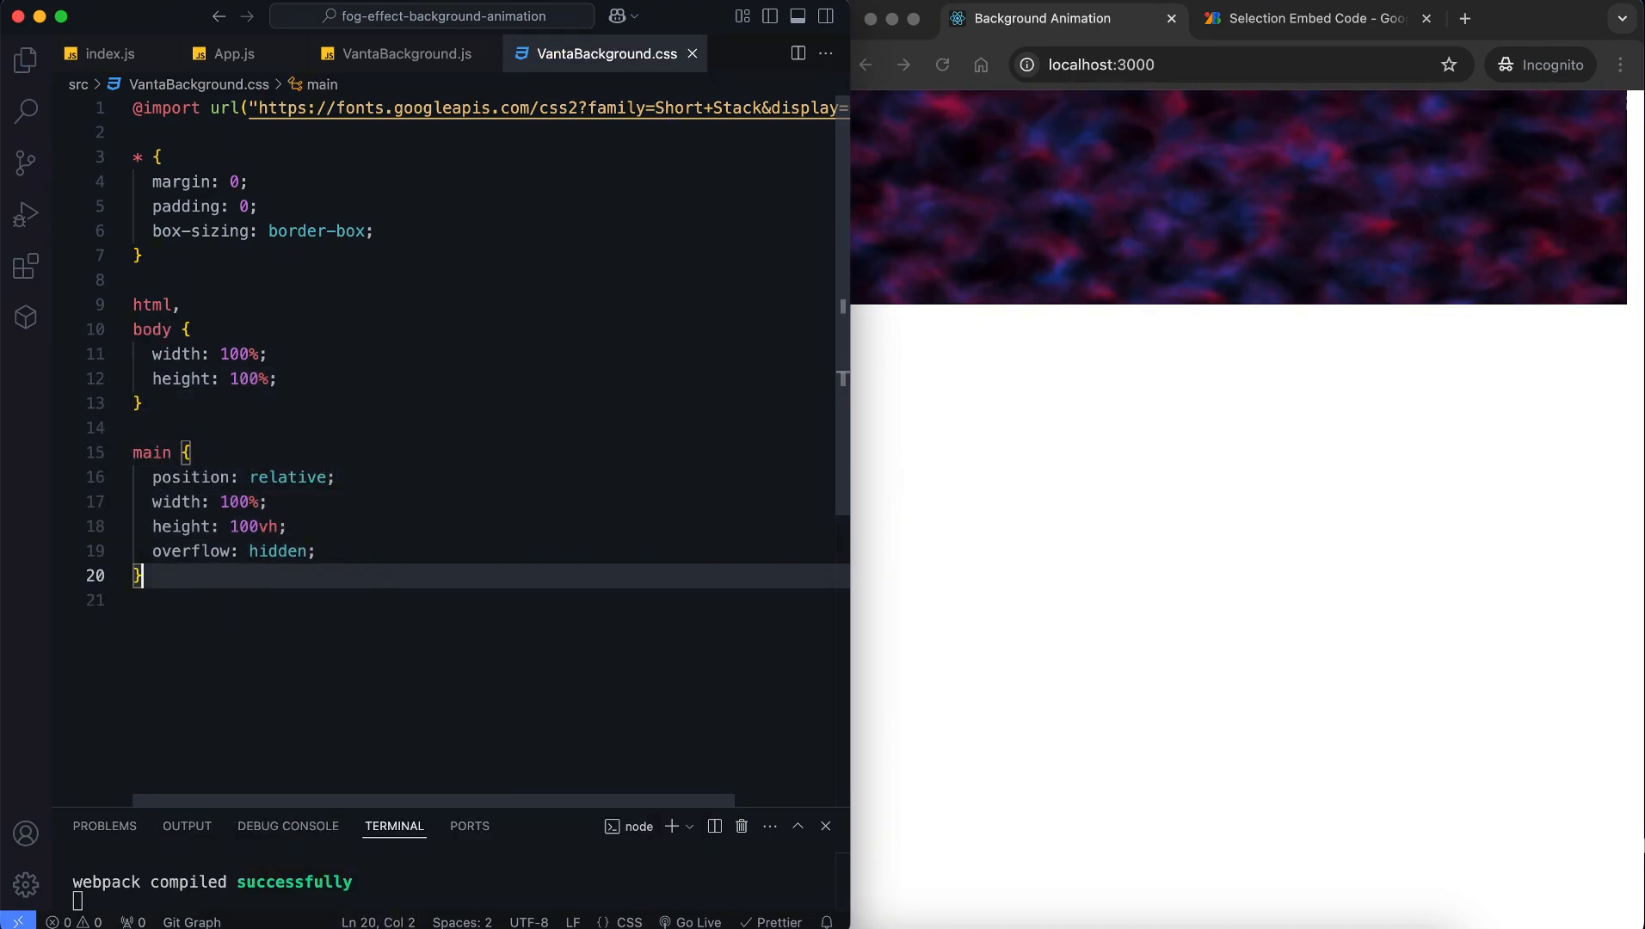
{"action": "type", "text": ".background {"}
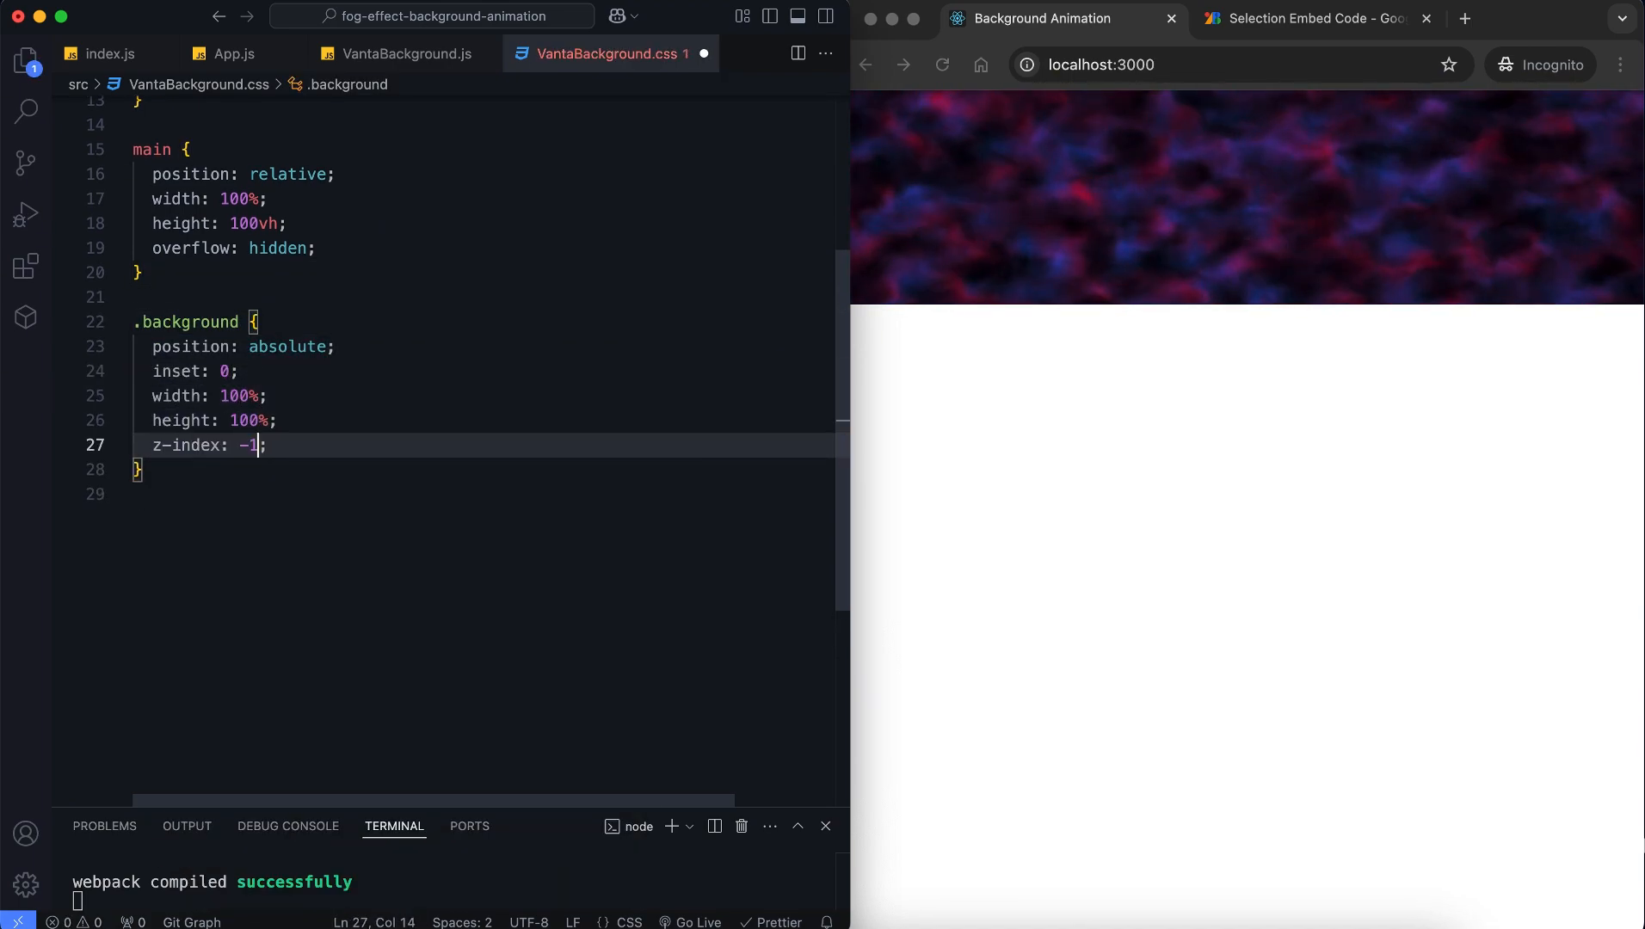
{"action": "type", "text": ".title {"}
{"action": "type", "text": "top: 50%;"}
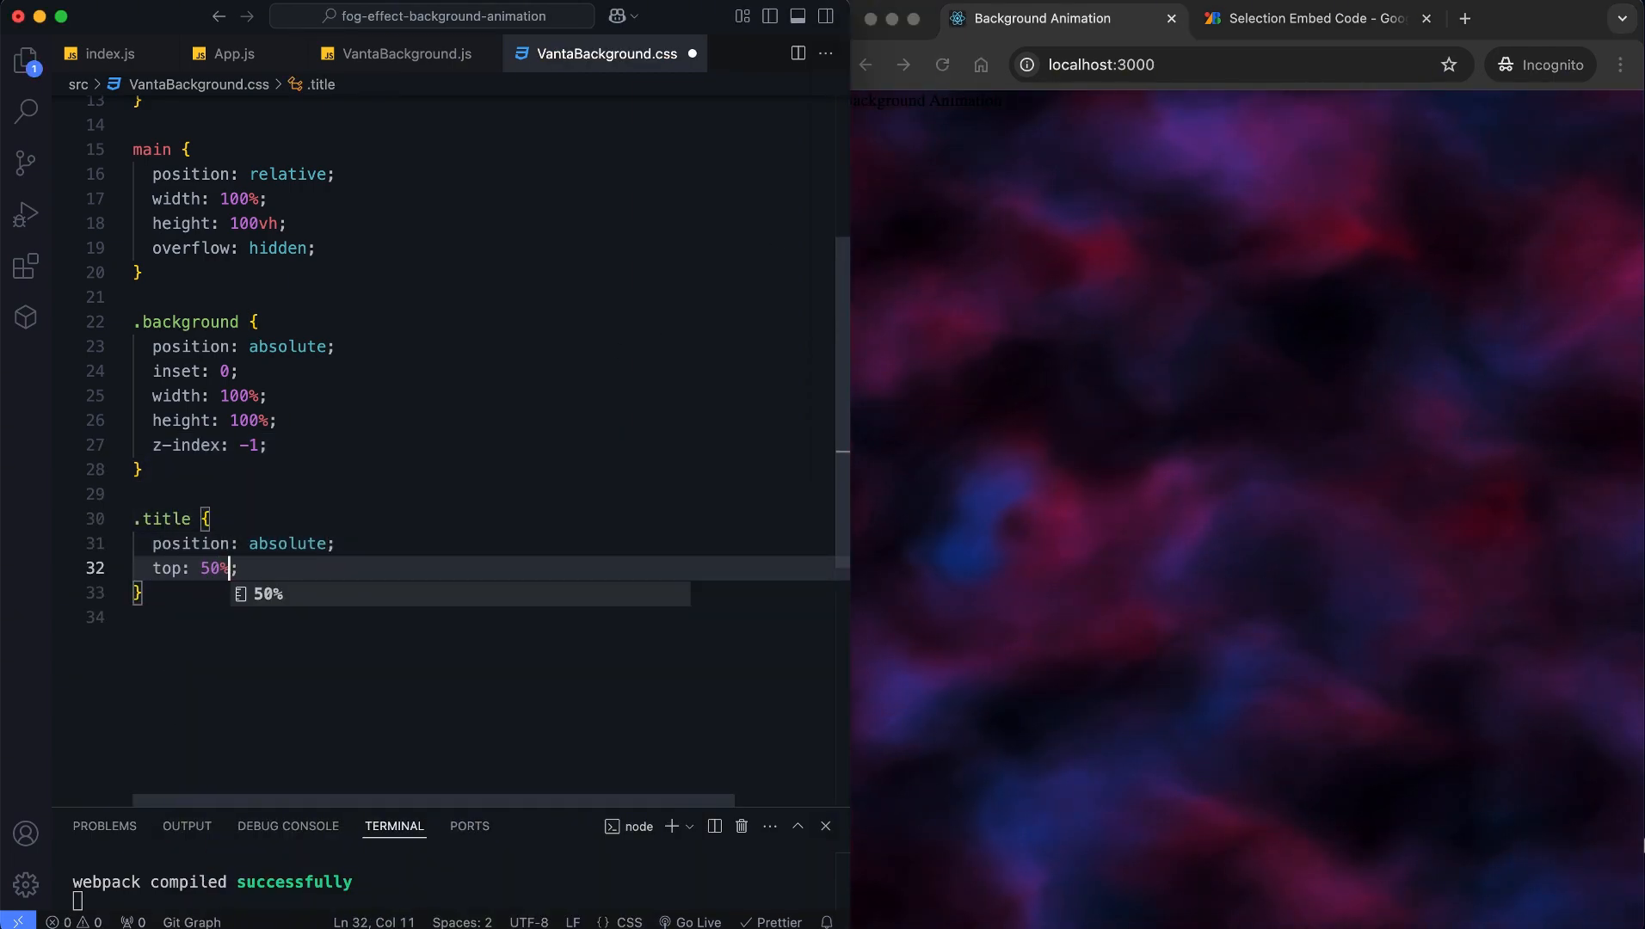
Centre the .title at left/top 50% with translate(-50%, -50%), clamp font-size and centred text
{"action": "type", "text": "left: 50;"}
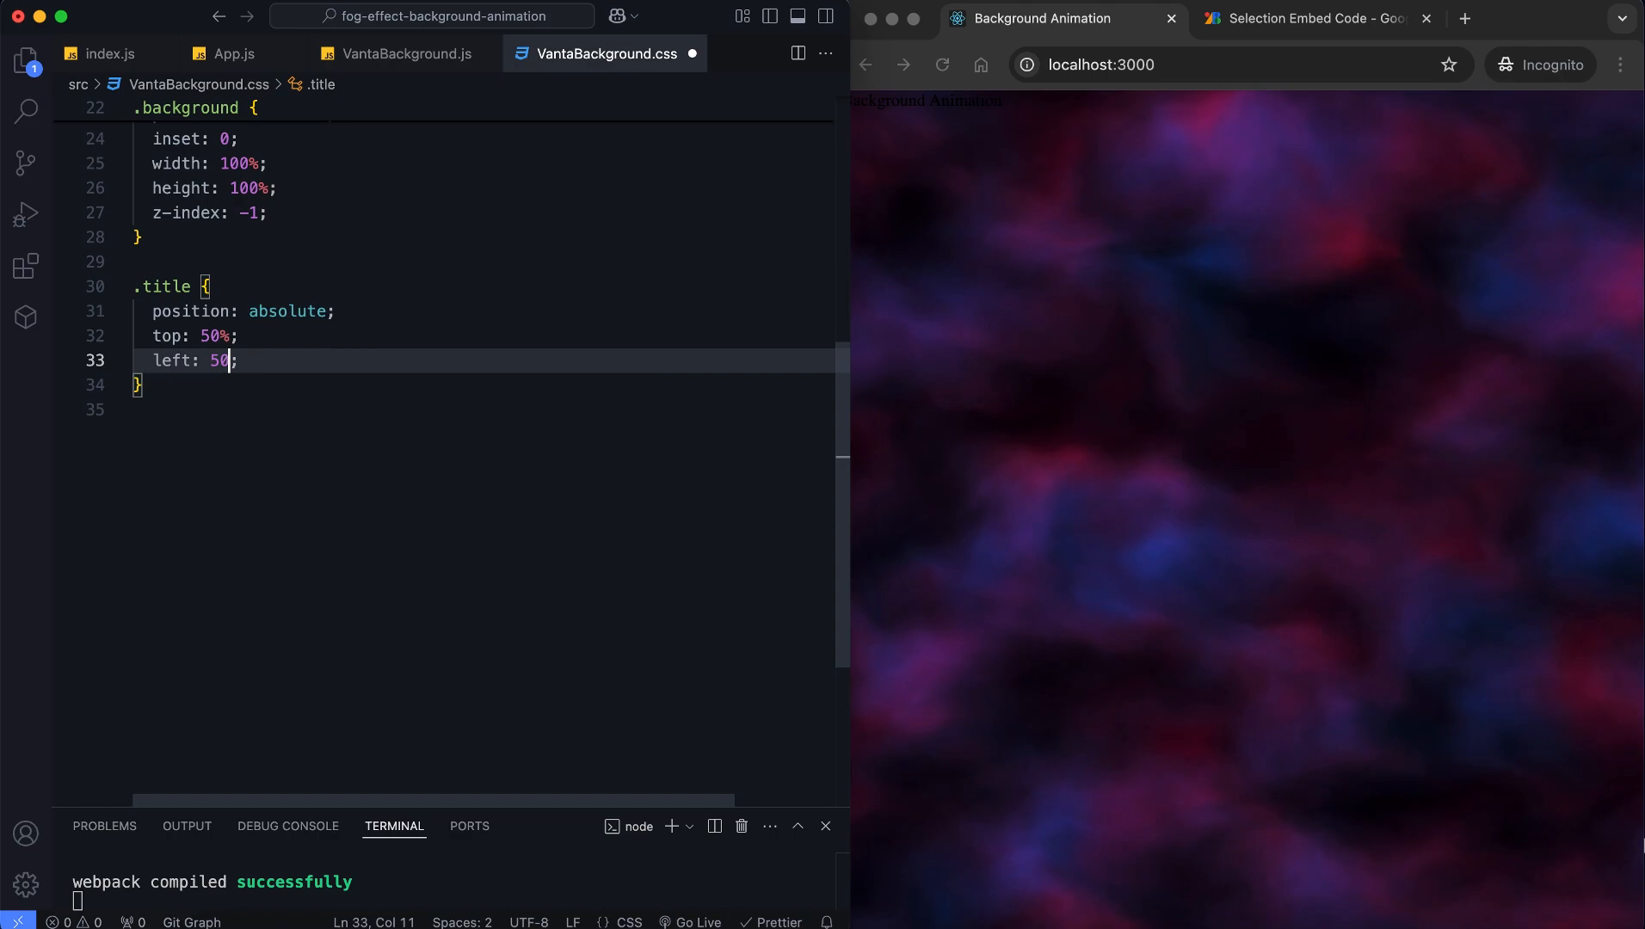
{"action": "type", "text": "transform: translate(-50%, -50%);"}
{"action": "type", "text": "font-family: \"Short Stack\", serif;"}
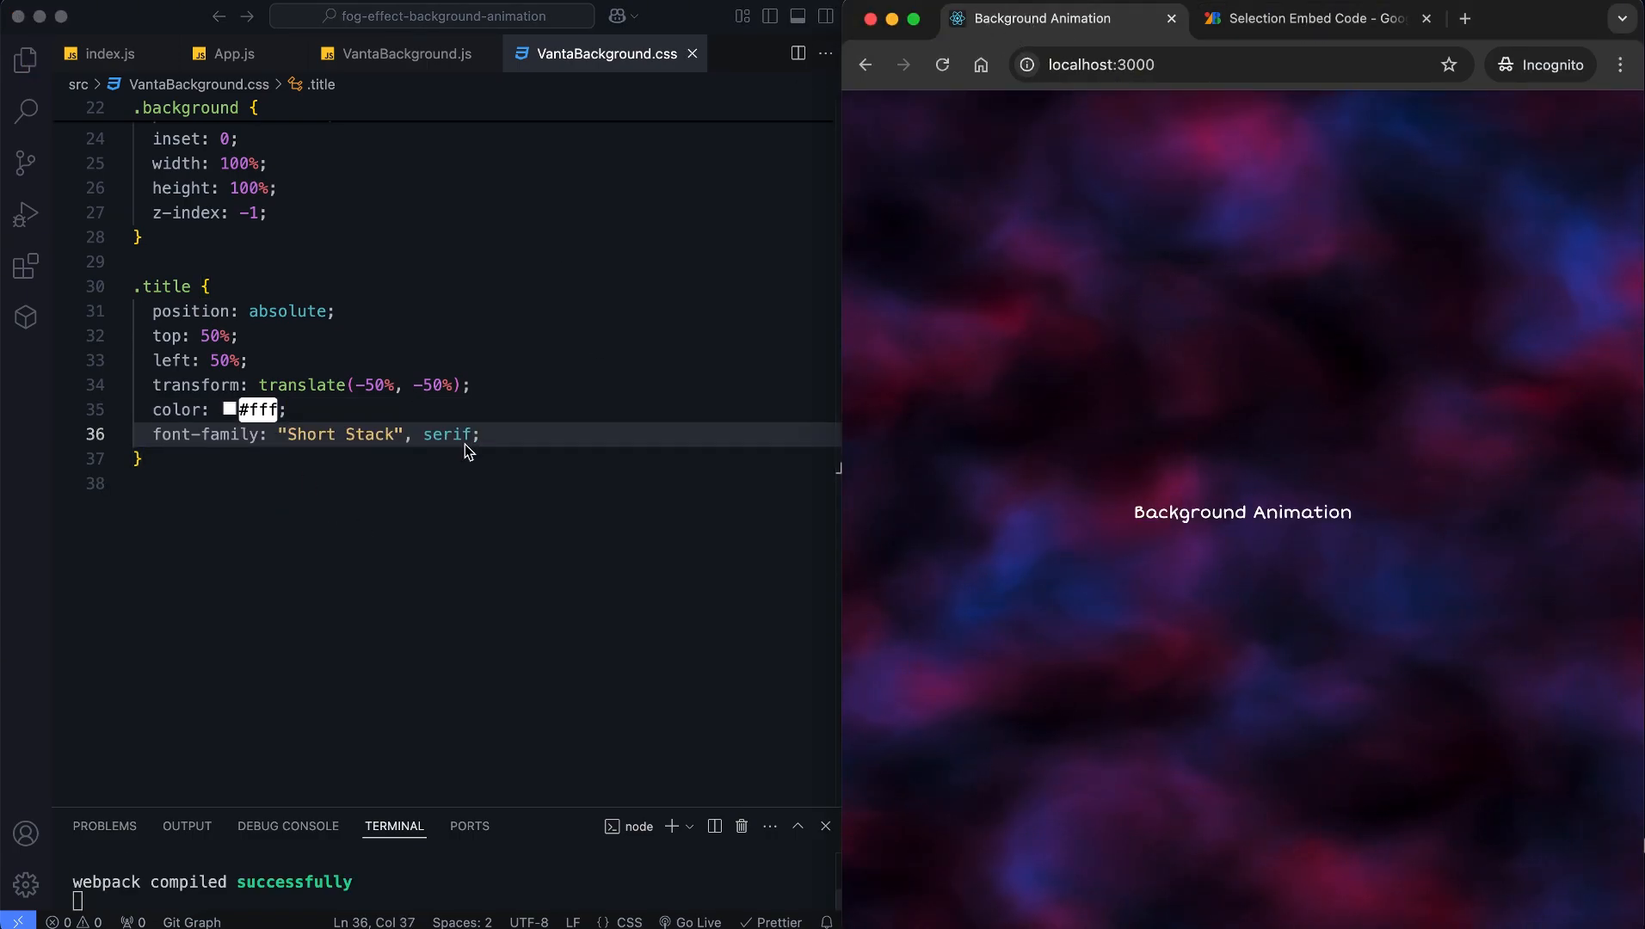
{"action": "type", "text": "font-size: clamp(2rem, )"}
{"action": "type", "text": "font-weight: b;"}
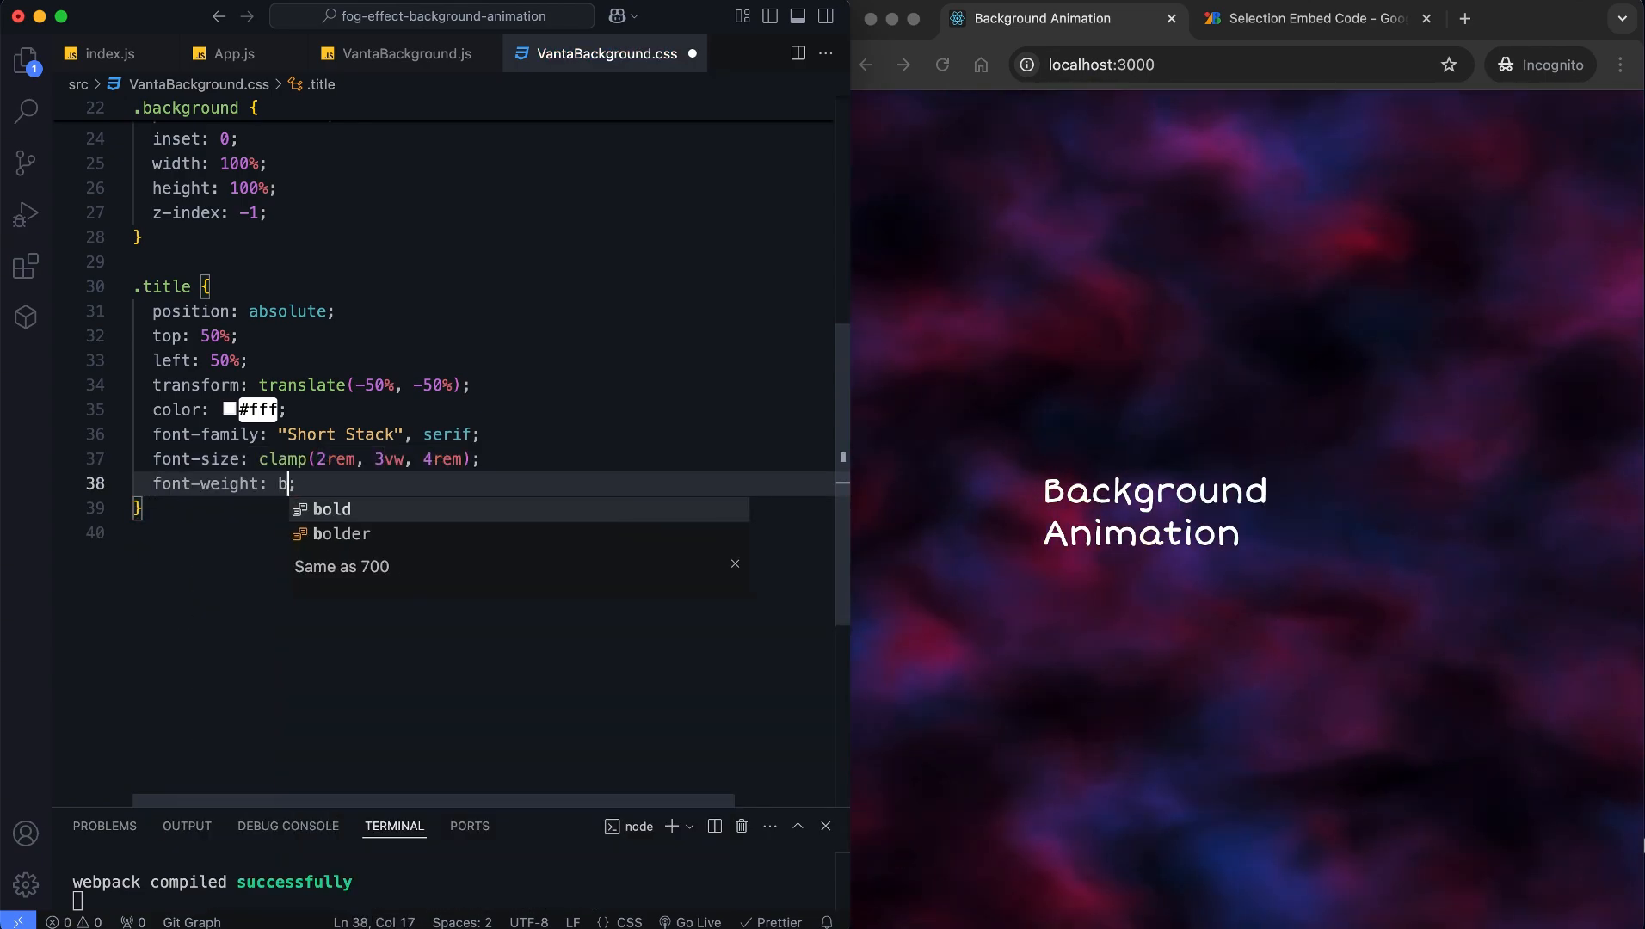
{"action": "type", "text": "text-align: center;"}
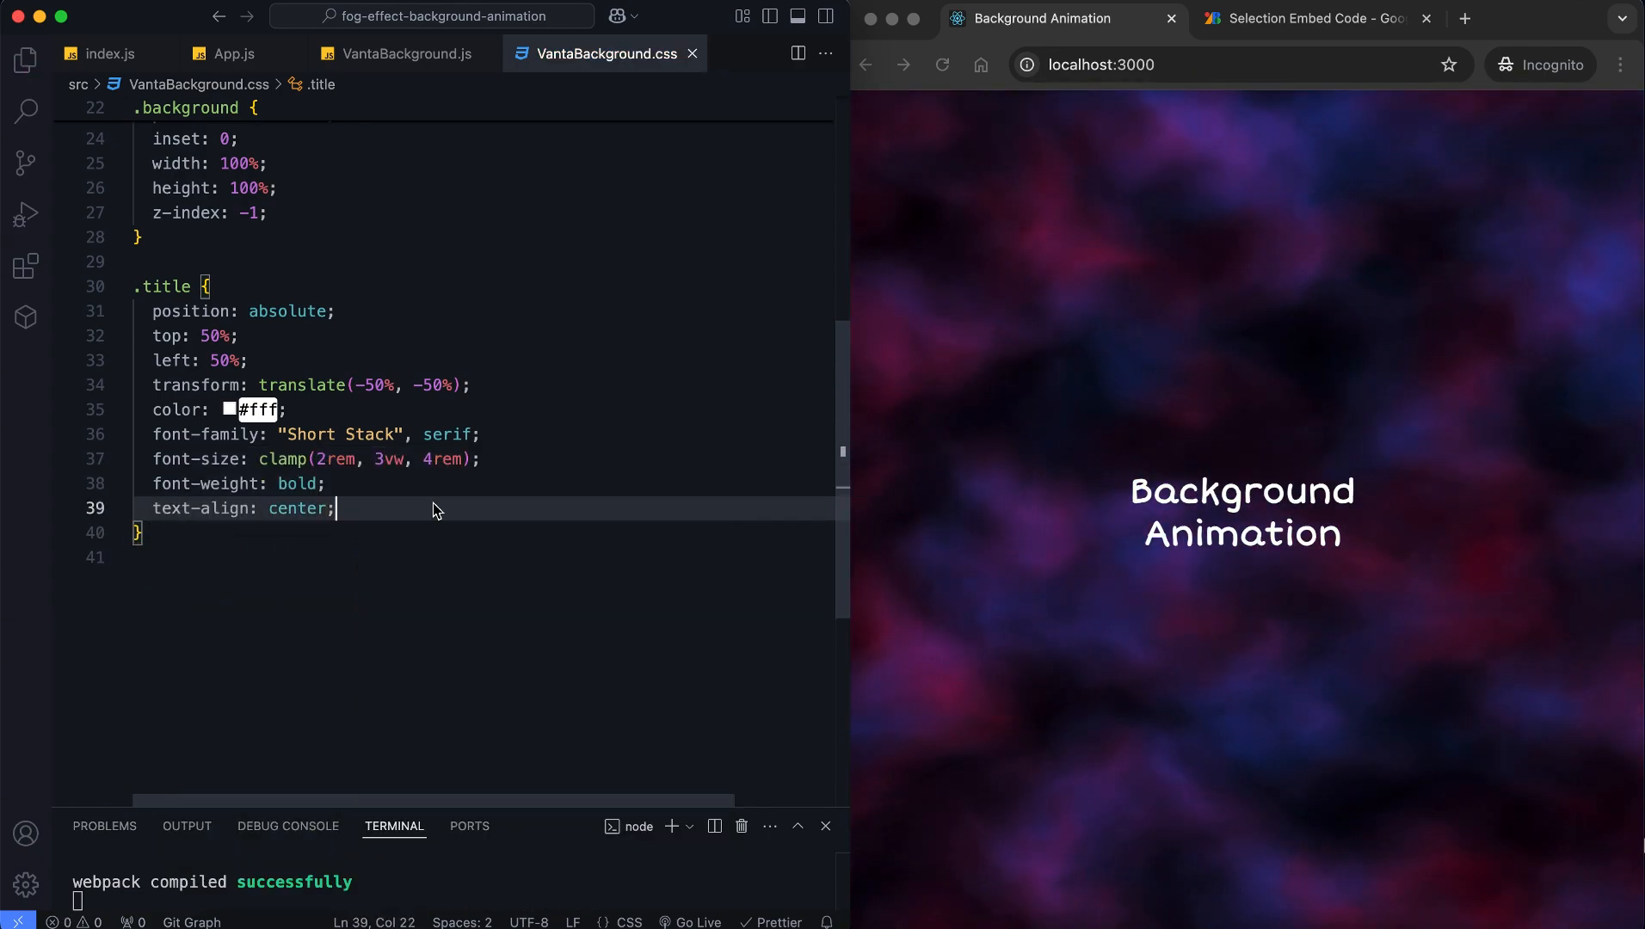